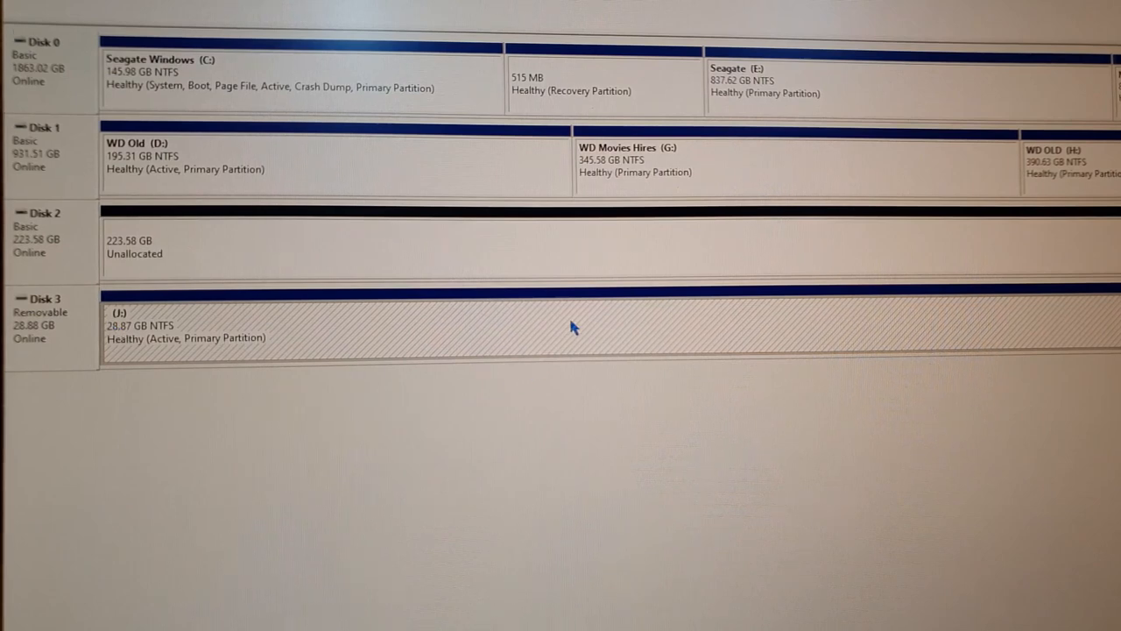
Step: Bring up the J: partition's context menu, then dismiss it
right_click(573, 328)
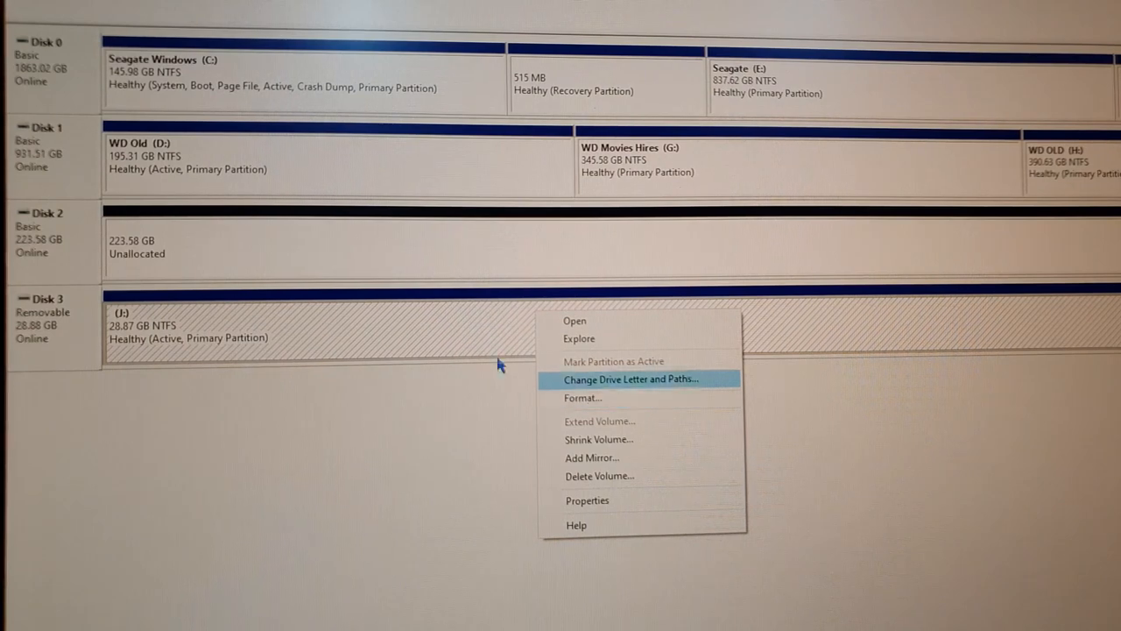
mouse_move(383, 348)
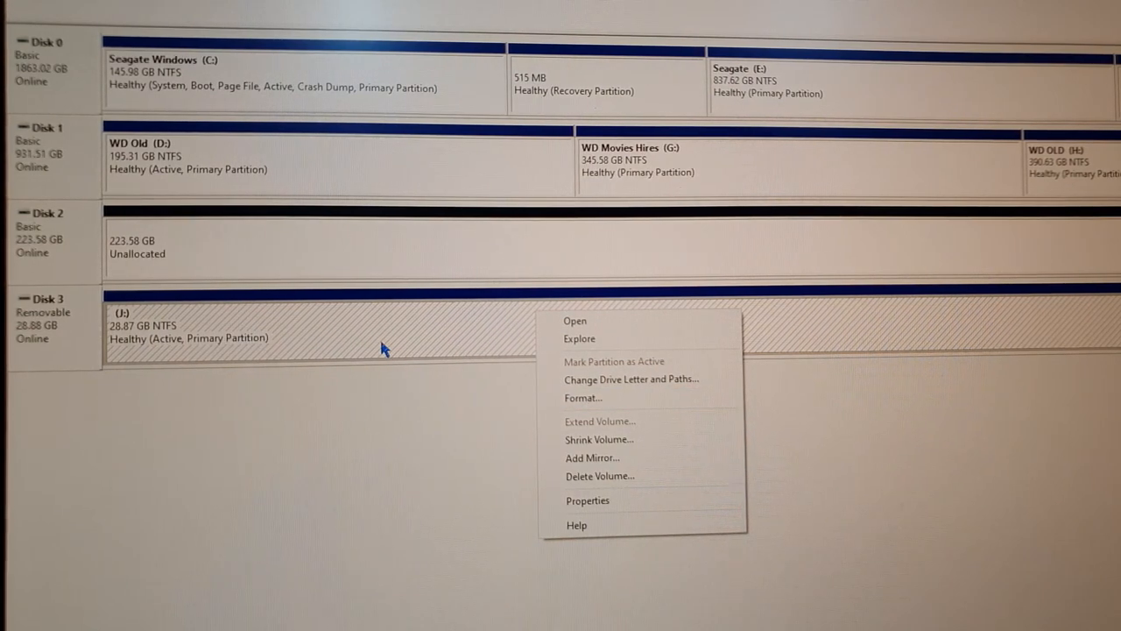
left_click(388, 275)
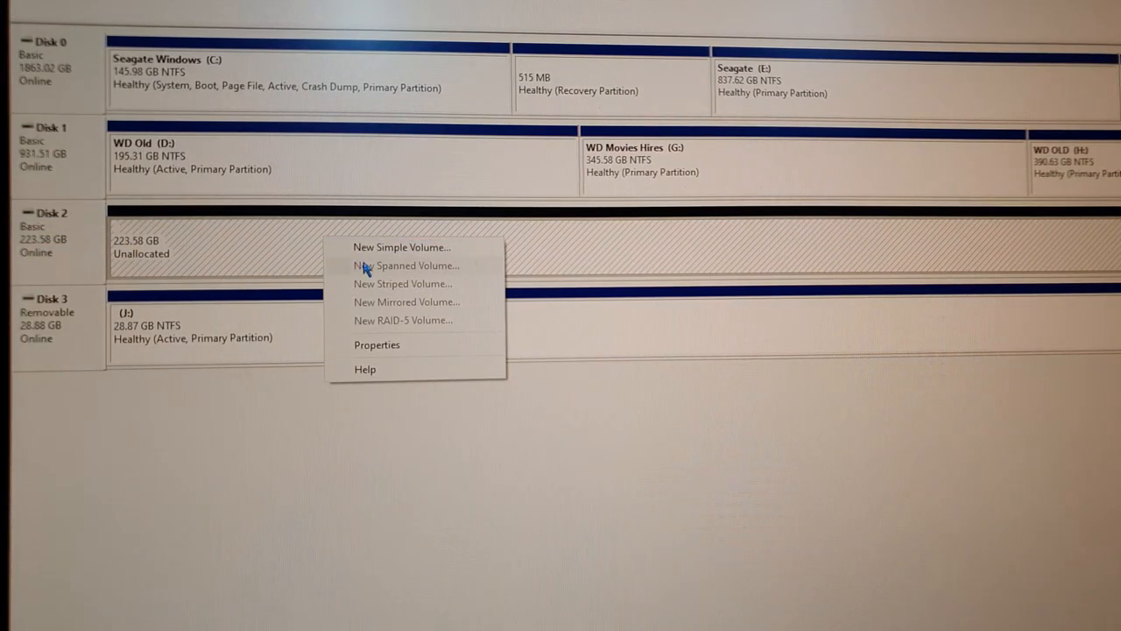
Step: Create a maximum-size NTFS simple volume on Disk 2 labelled 'New Windows SSD'
left_click(402, 246)
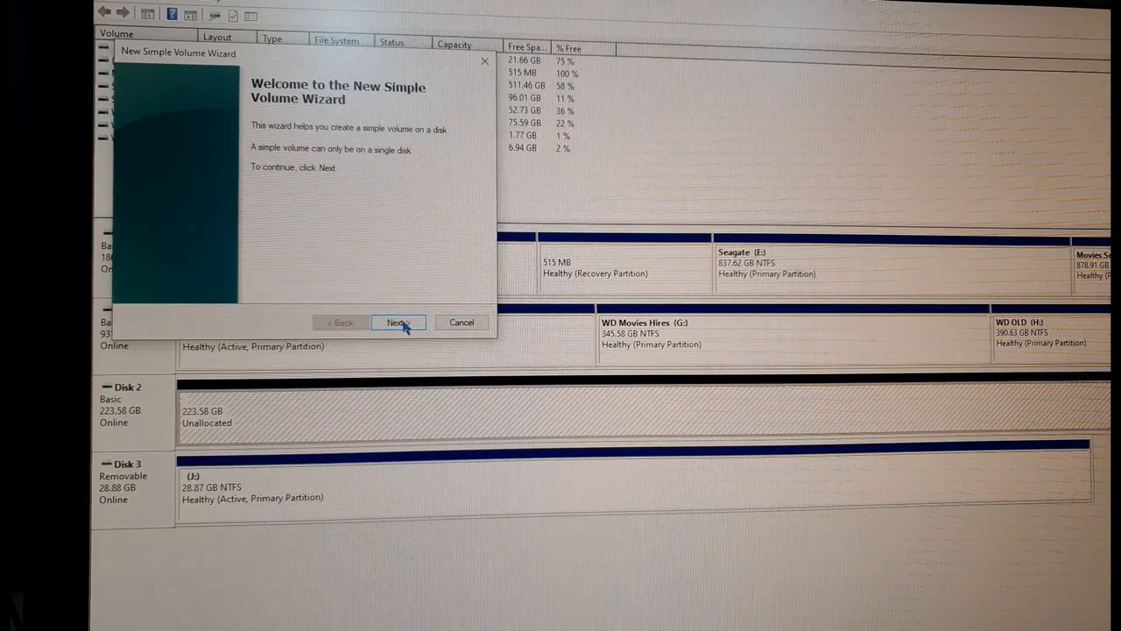
left_click(398, 322)
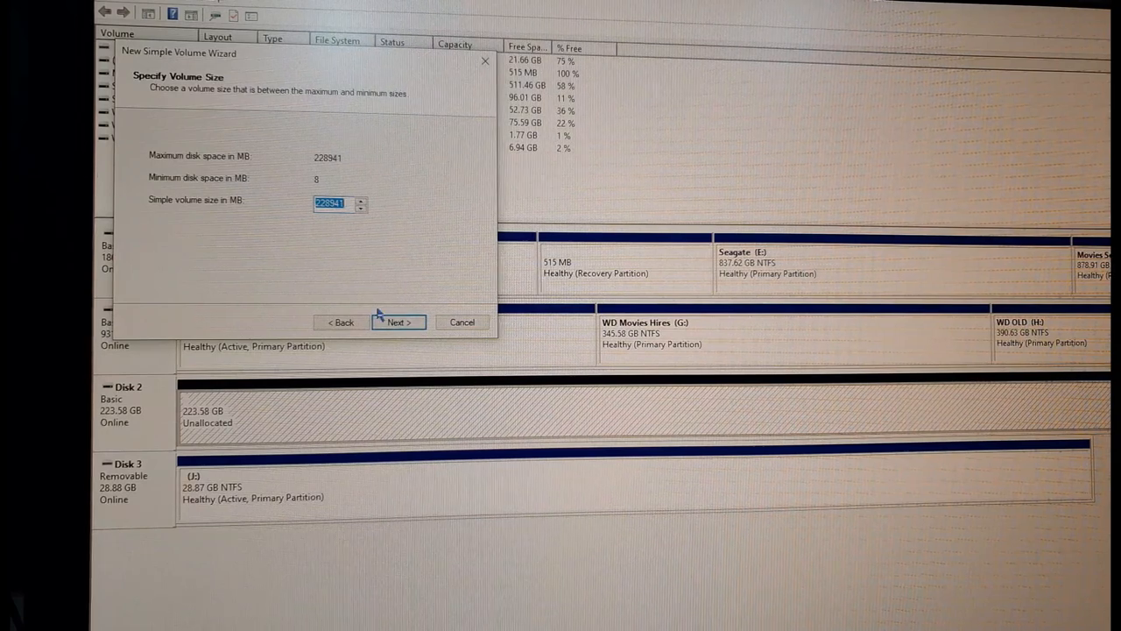
left_click(396, 321)
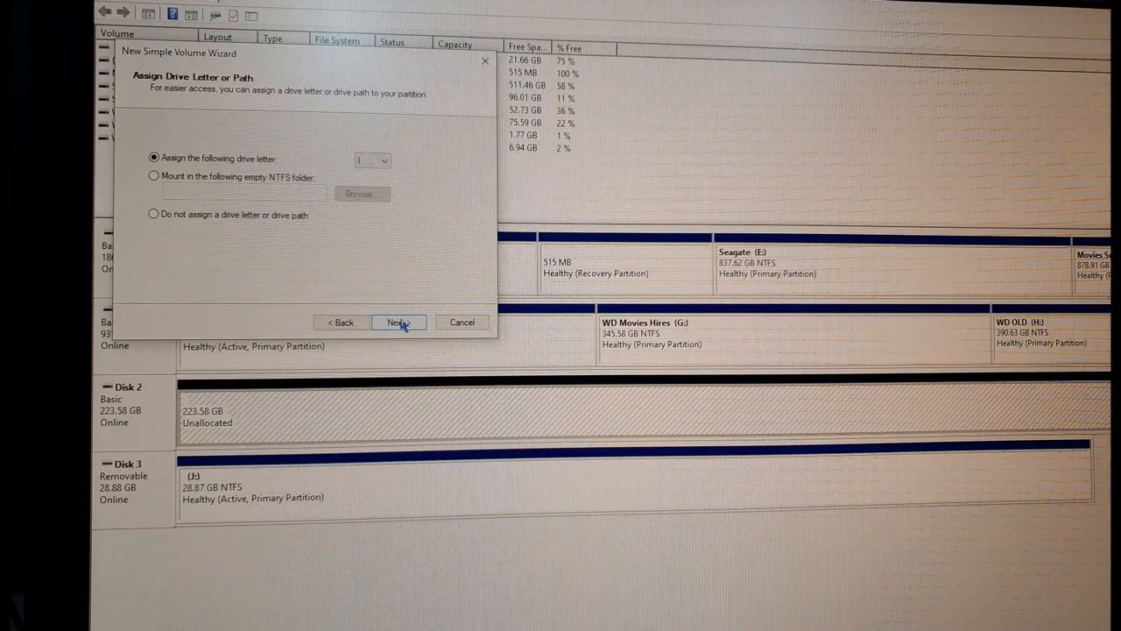
left_click(397, 321)
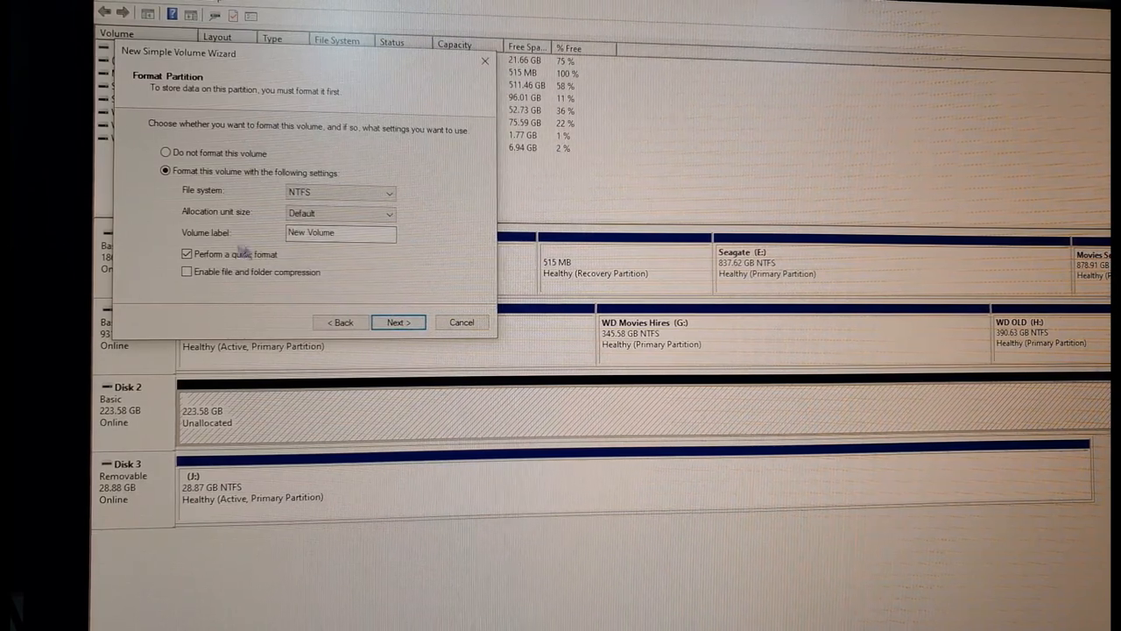
mouse_move(244, 235)
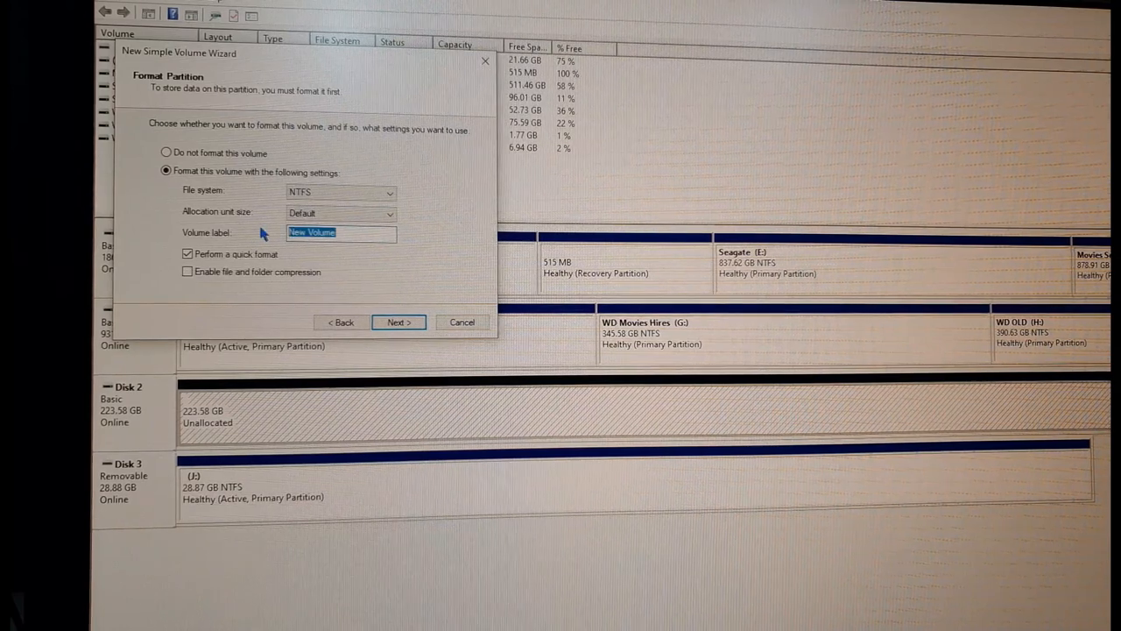
type("New Windo")
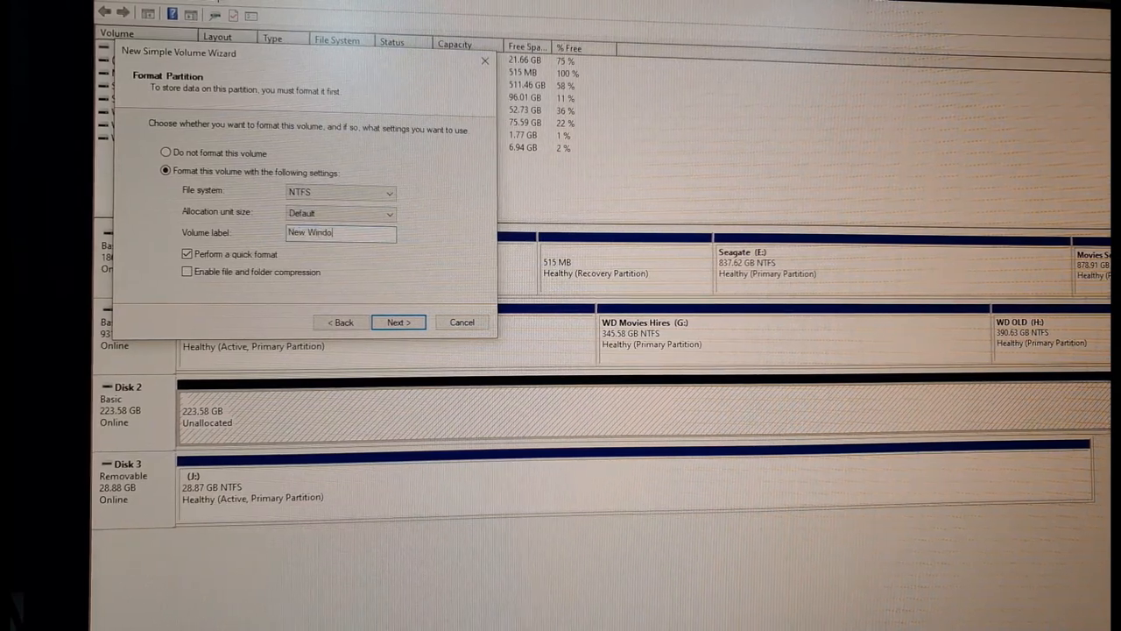
type("ws SSD")
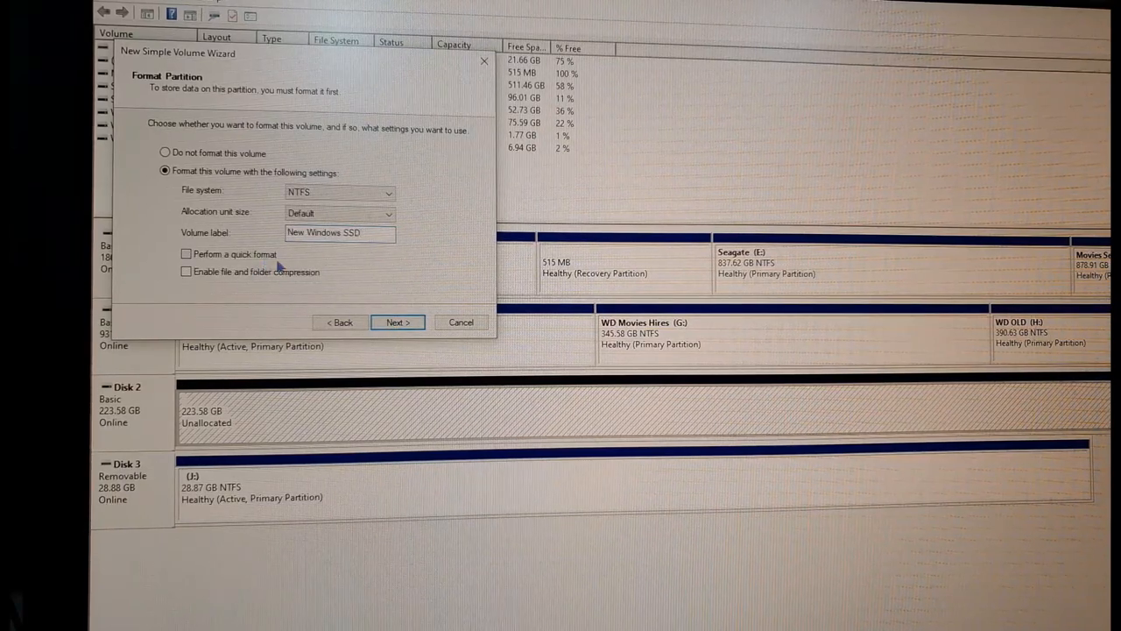
left_click(398, 322)
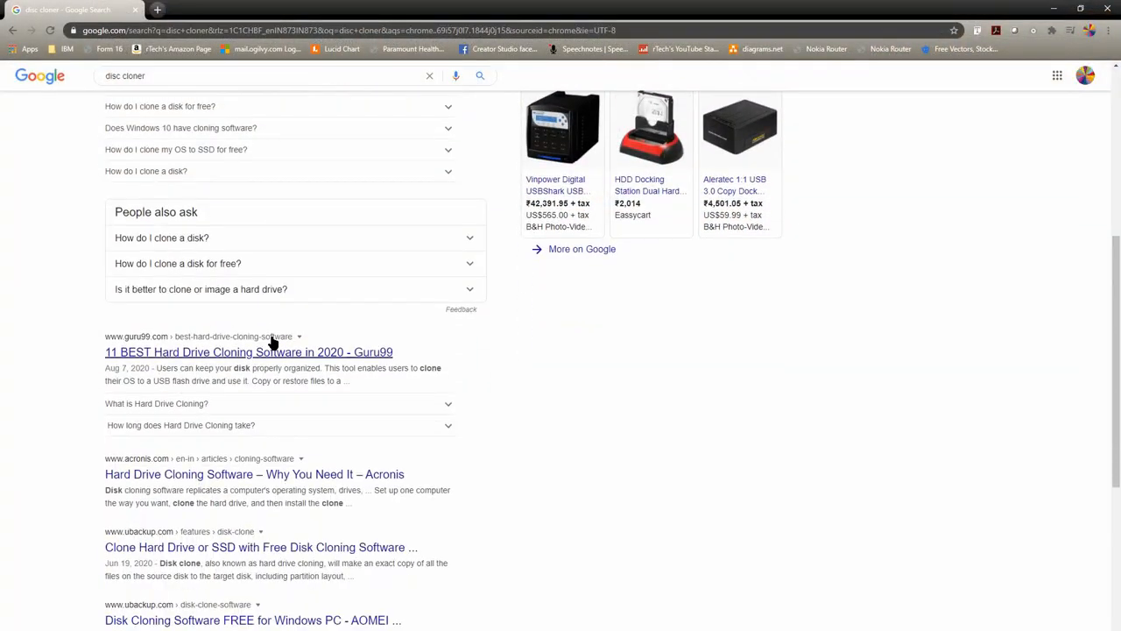
Step: Scroll the disc cloner results, then browse the Macrium Reflect Free download page
scroll("down", 3)
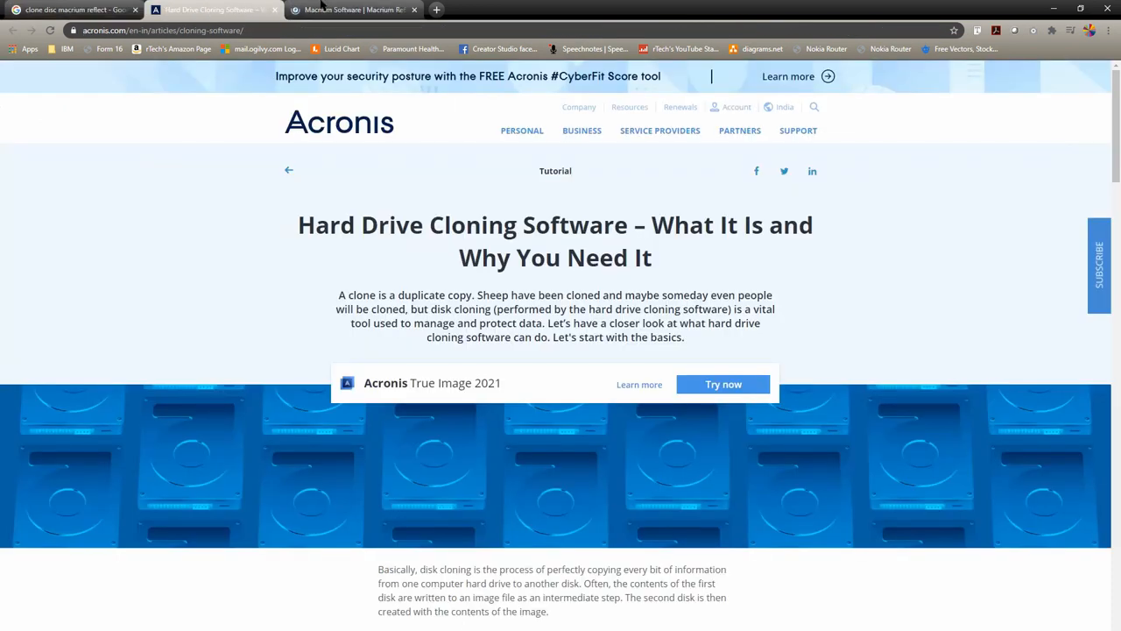
mouse_move(350, 10)
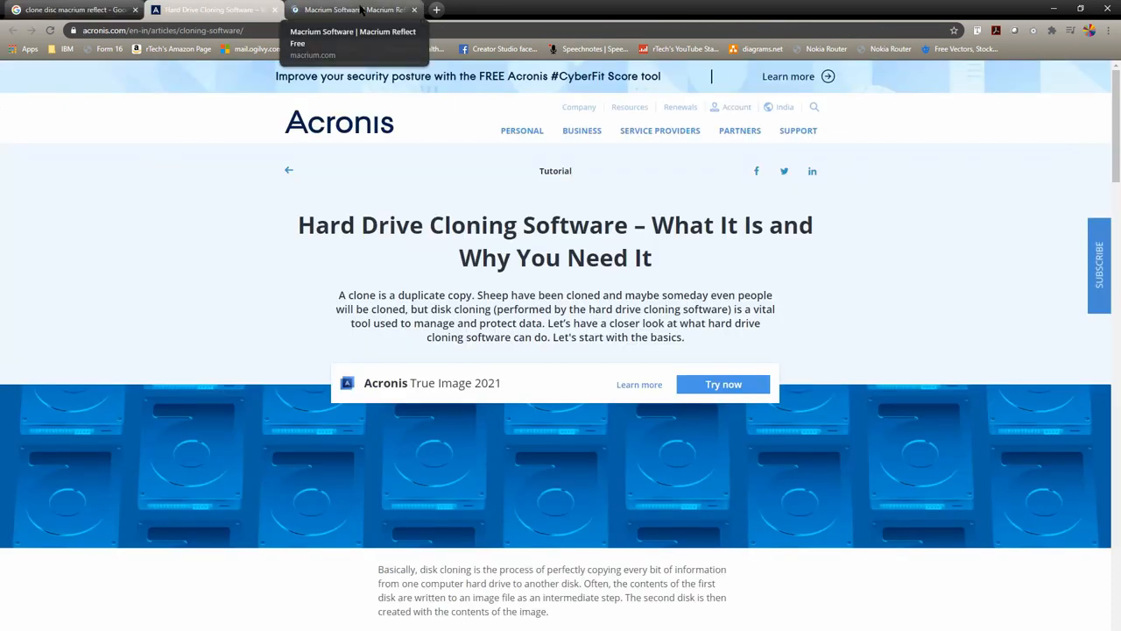
left_click(350, 10)
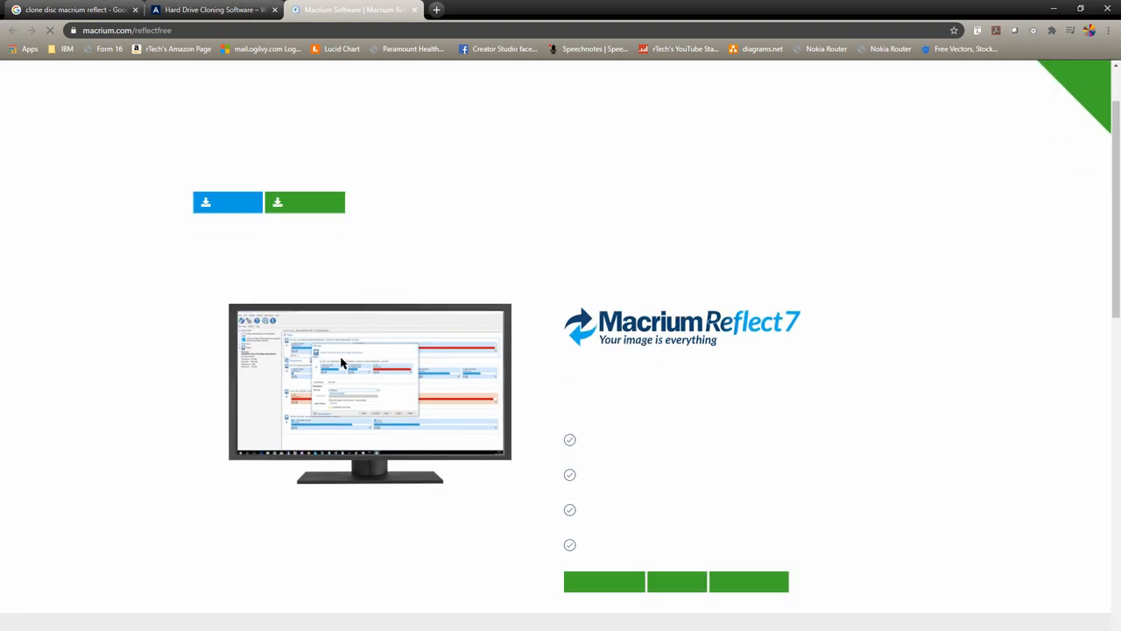
scroll("down", 3)
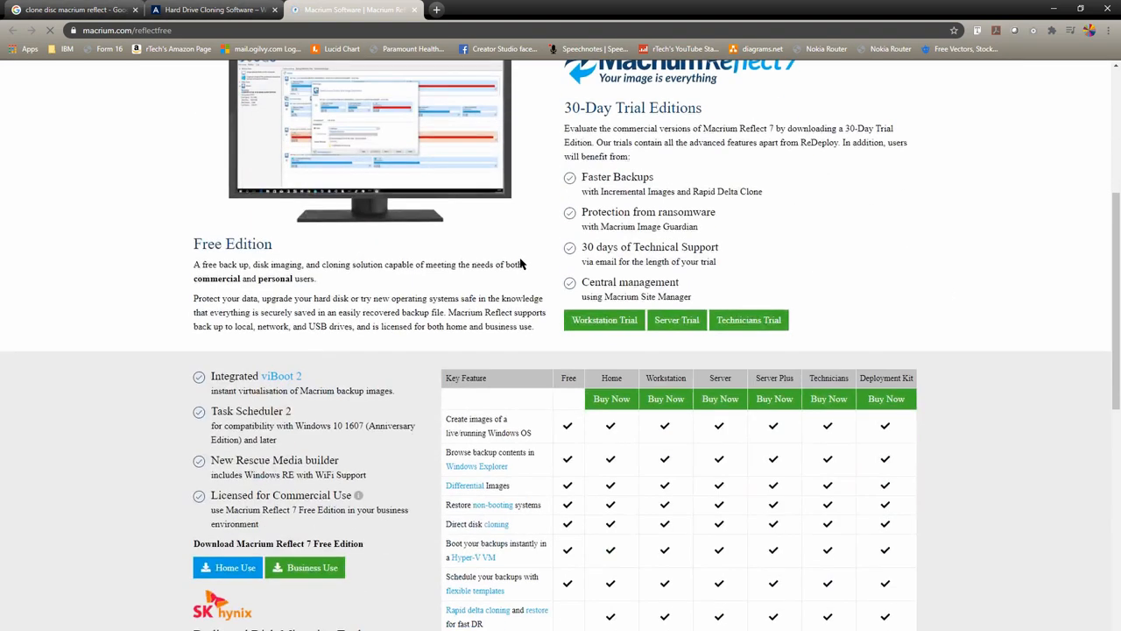
scroll("down", 3)
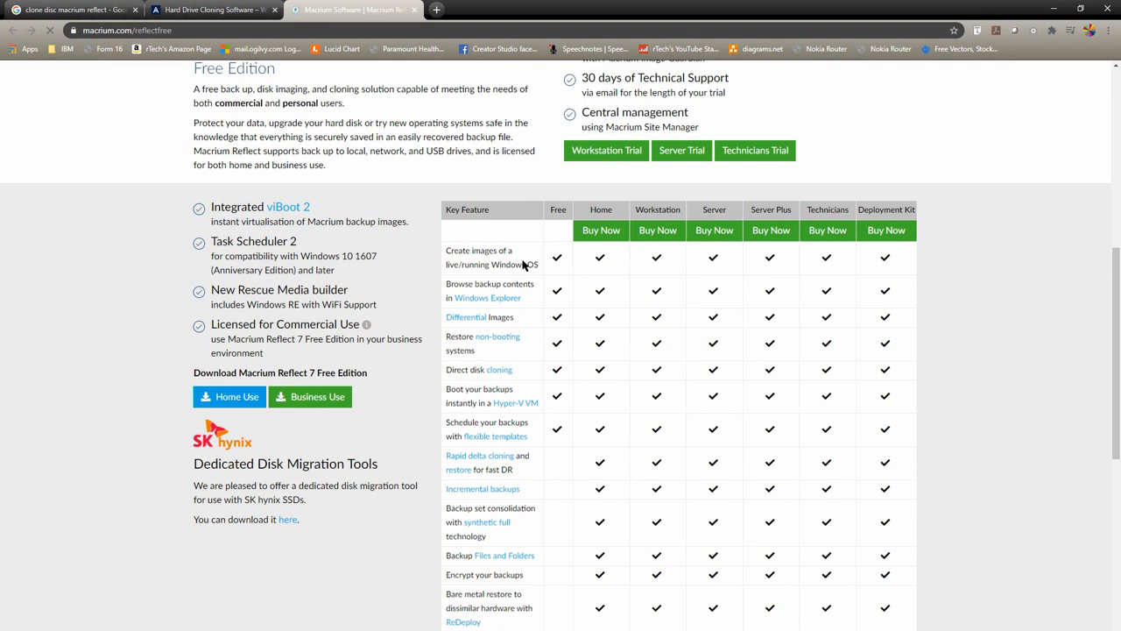
scroll("up", 3)
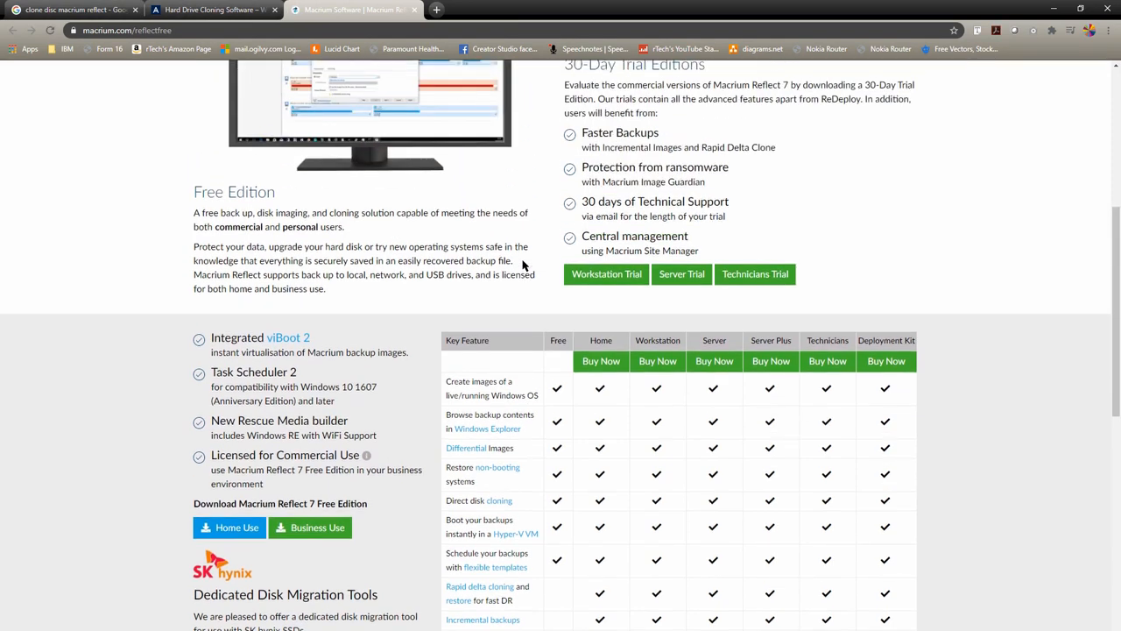
Step: Review the Acronis cloning article, then return to the Macrium Reflect page
left_click(210, 10)
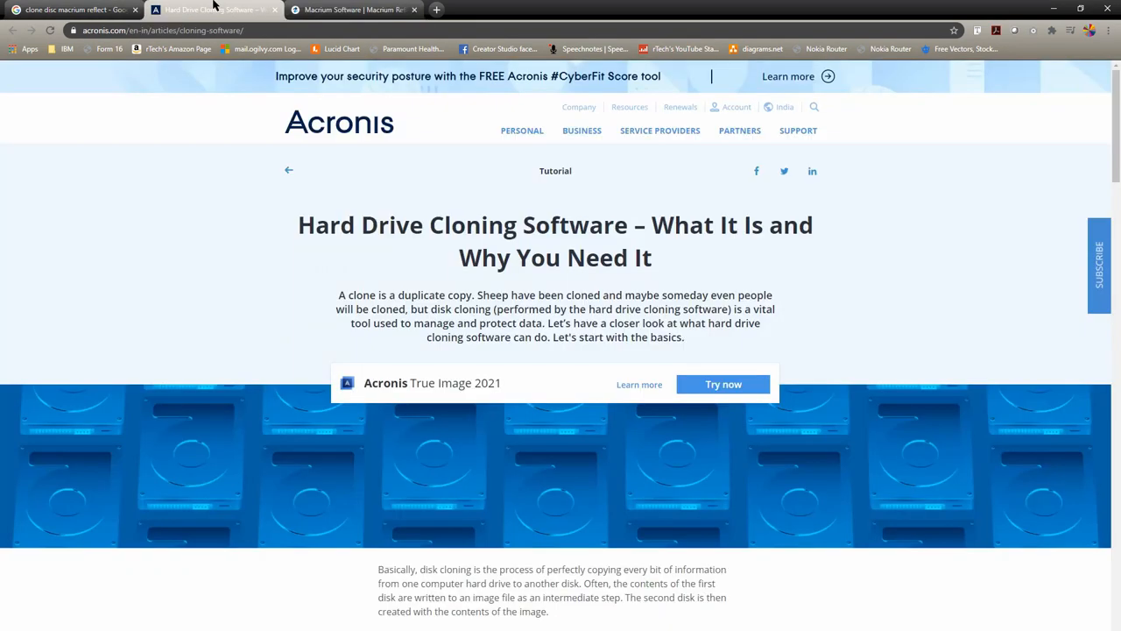
scroll("down", 3)
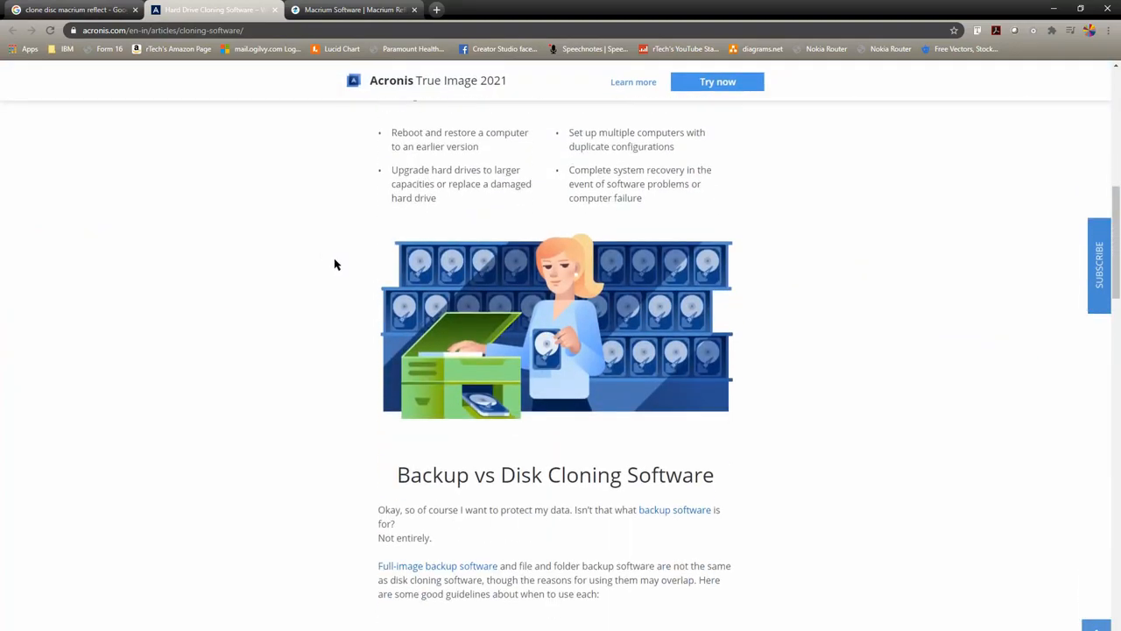
scroll("up", 3)
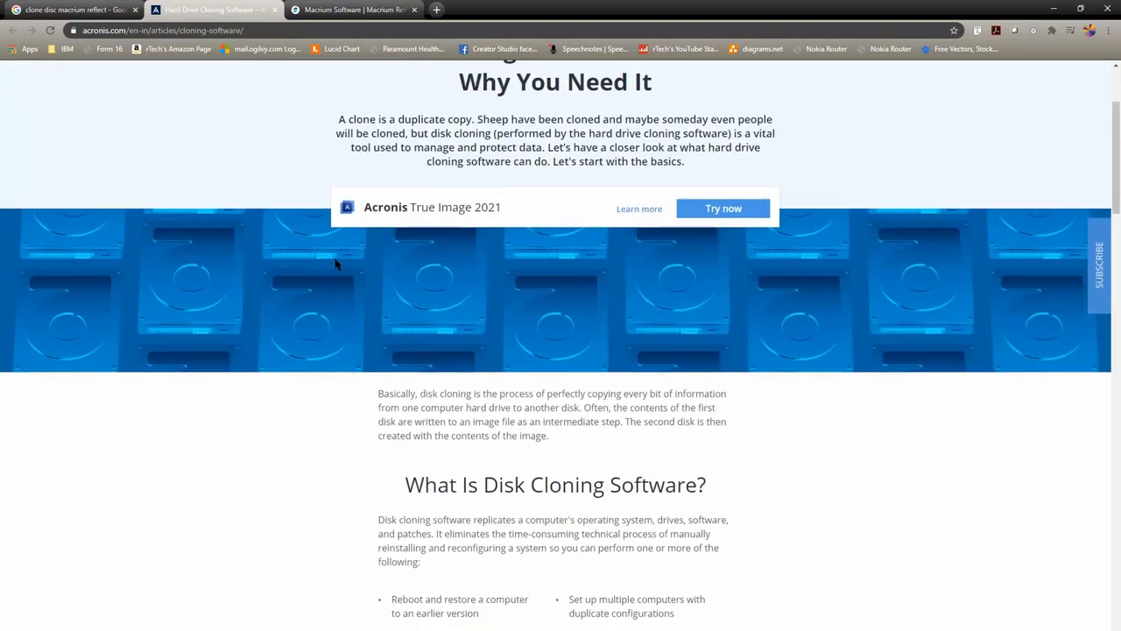
scroll("down", 3)
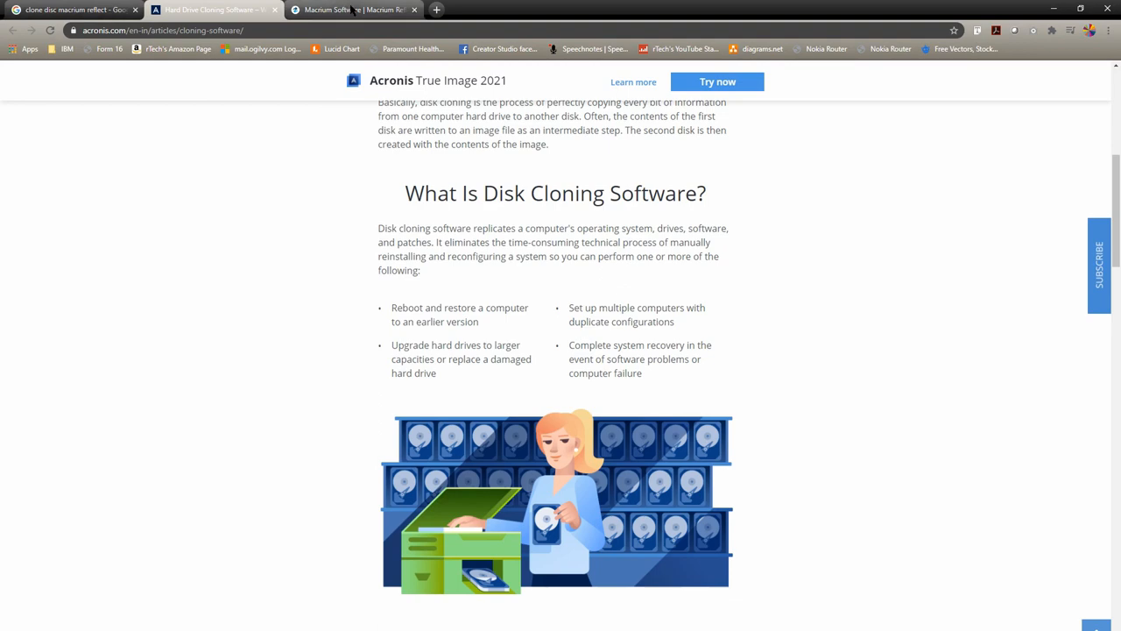
left_click(350, 10)
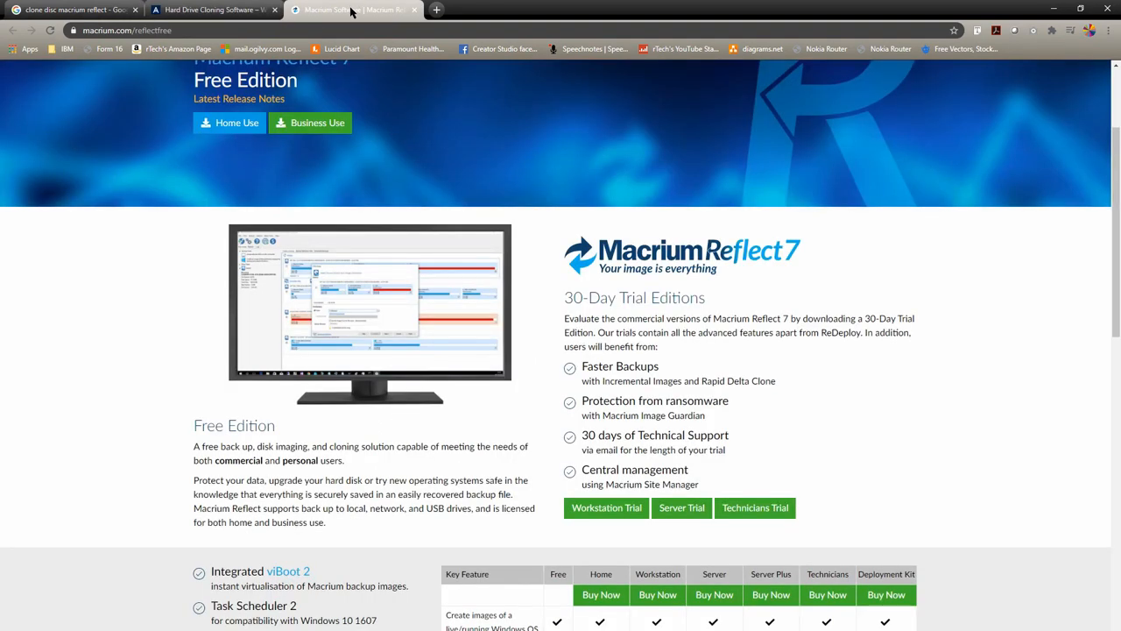
scroll("down", 3)
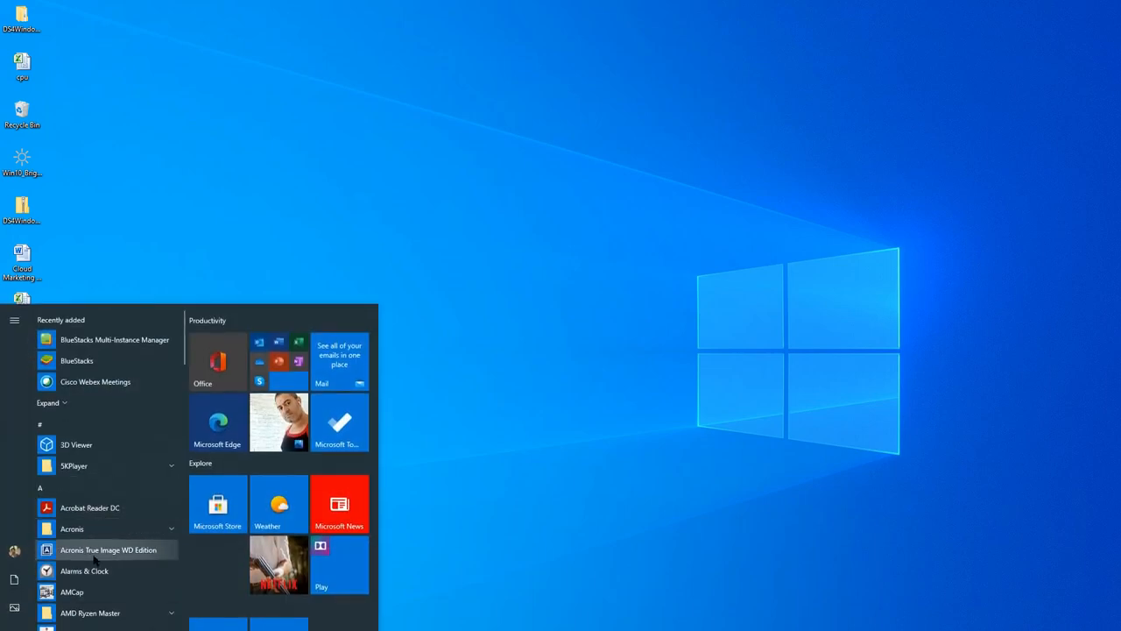
Step: Launch Acronis True Image WD Edition maximized and start its Clone Disk wizard
left_click(107, 549)
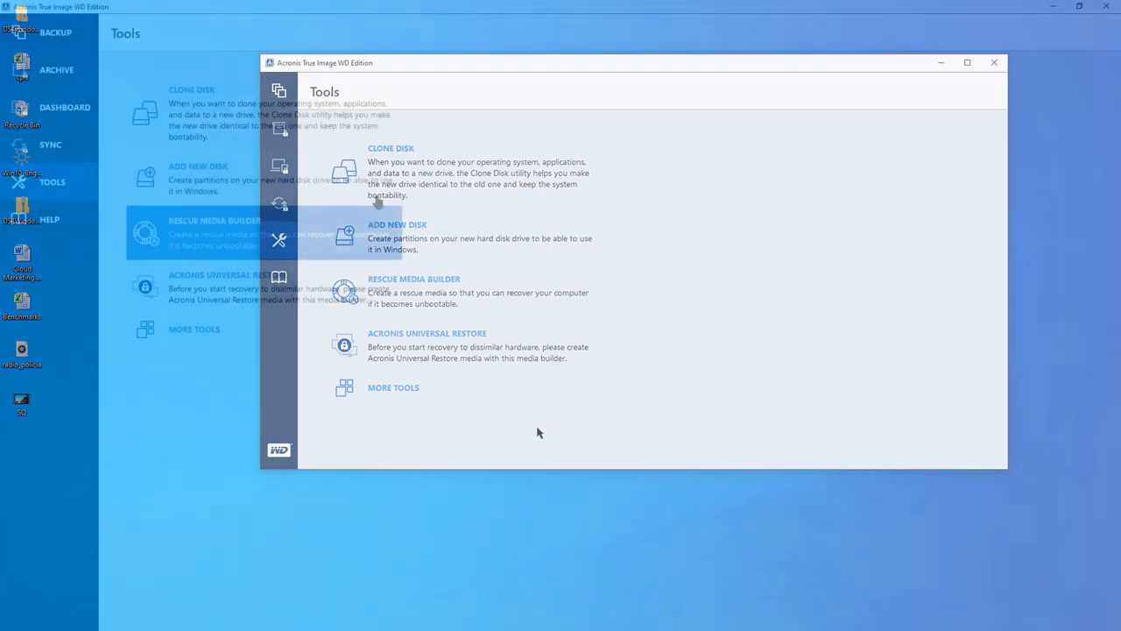
left_click(967, 63)
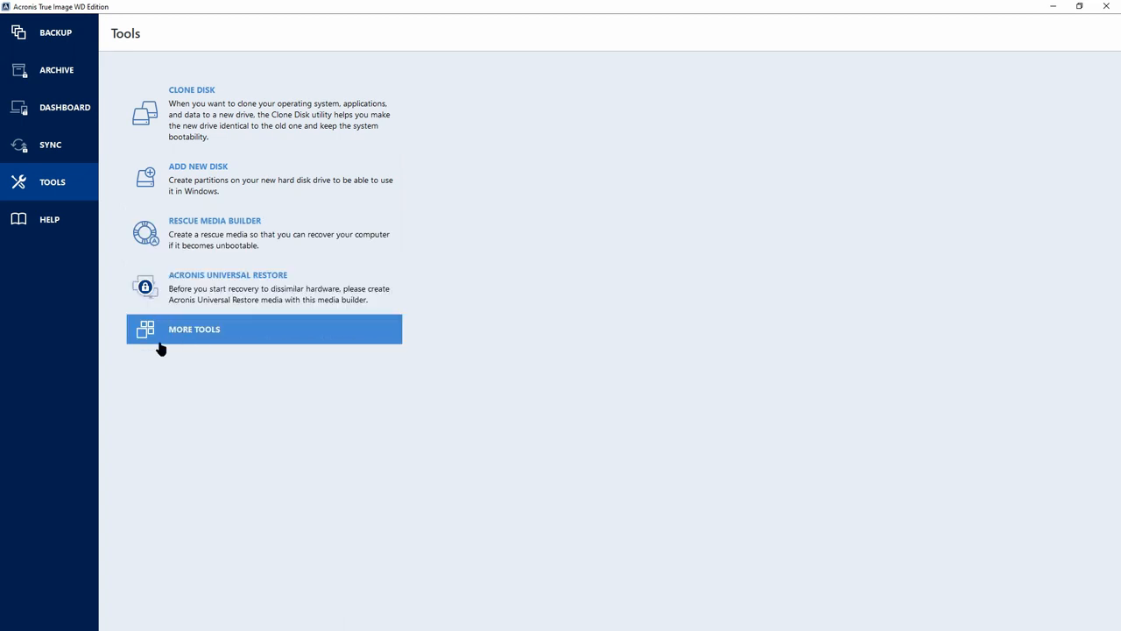
mouse_move(199, 335)
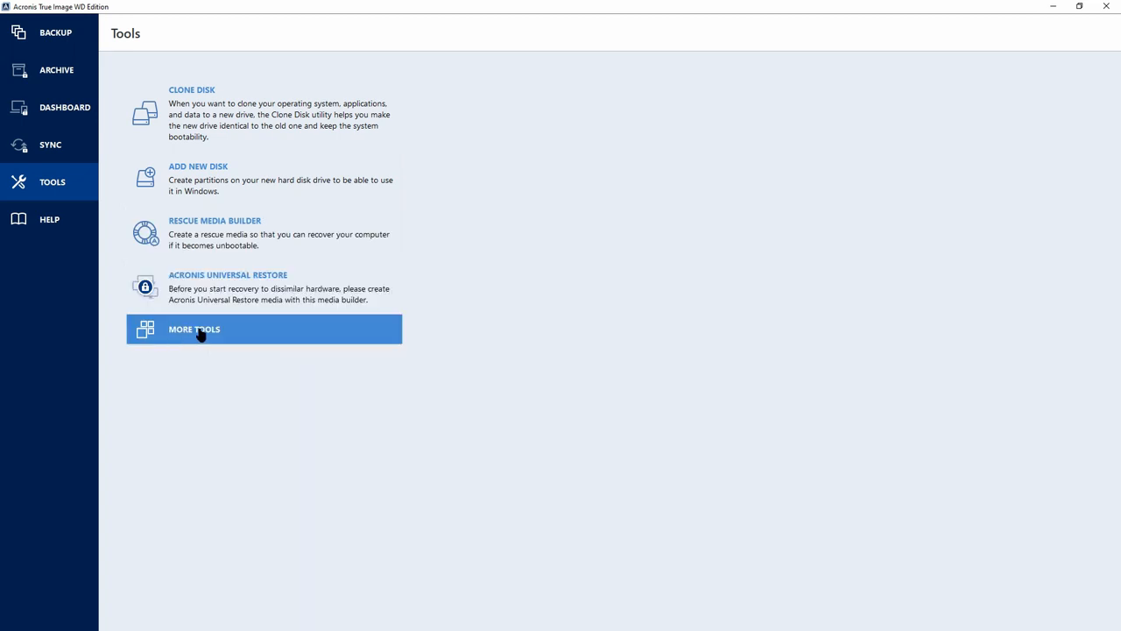
left_click(193, 328)
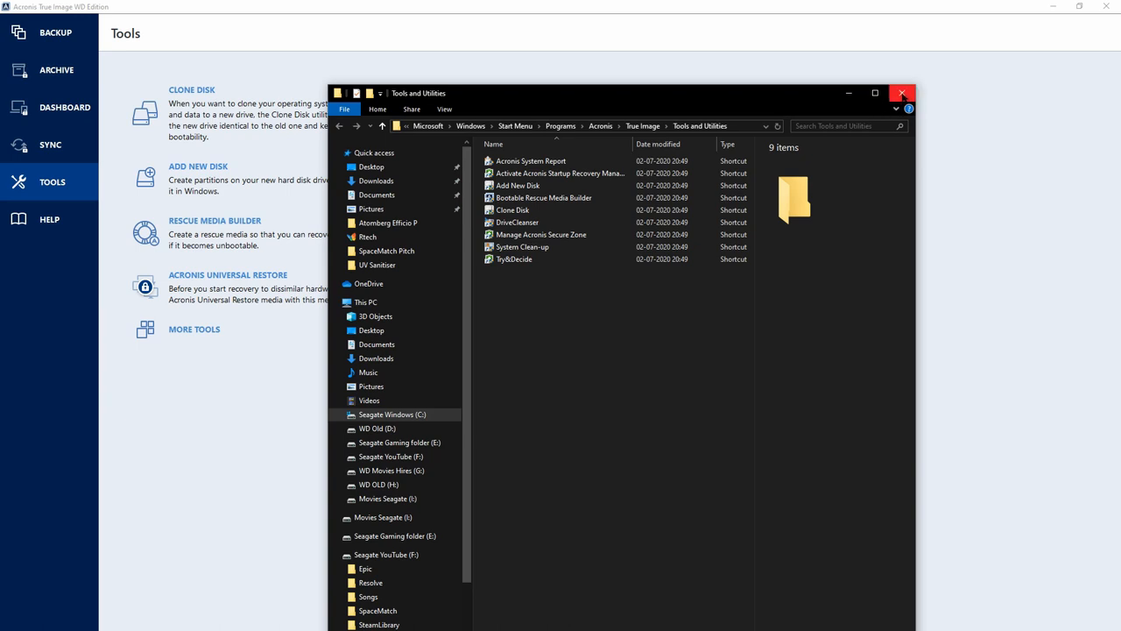
left_click(902, 93)
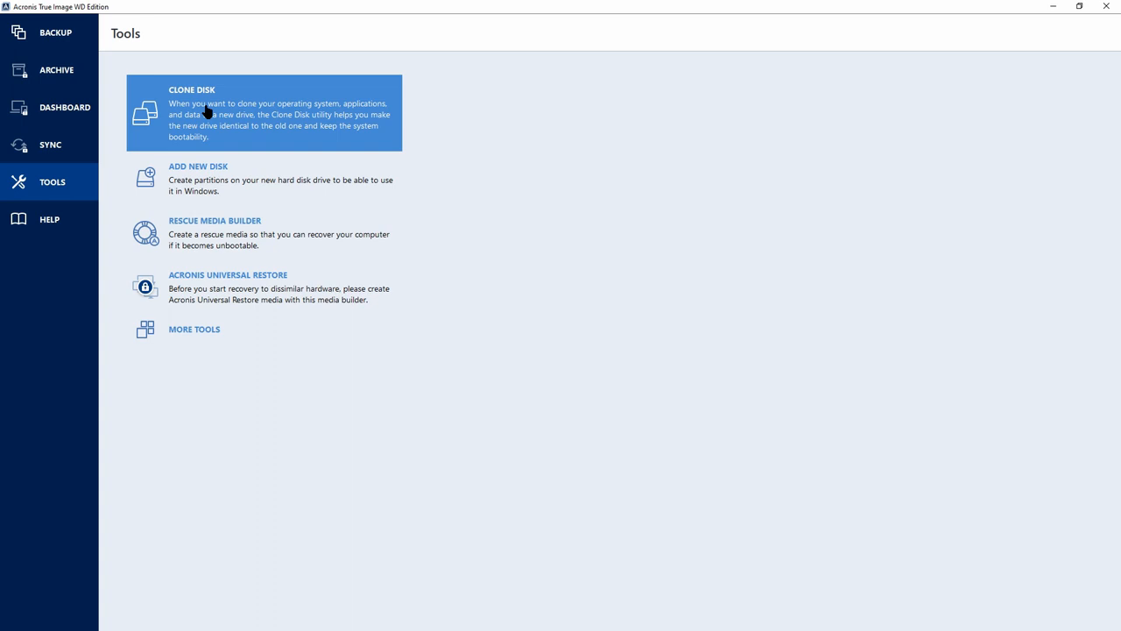
left_click(198, 166)
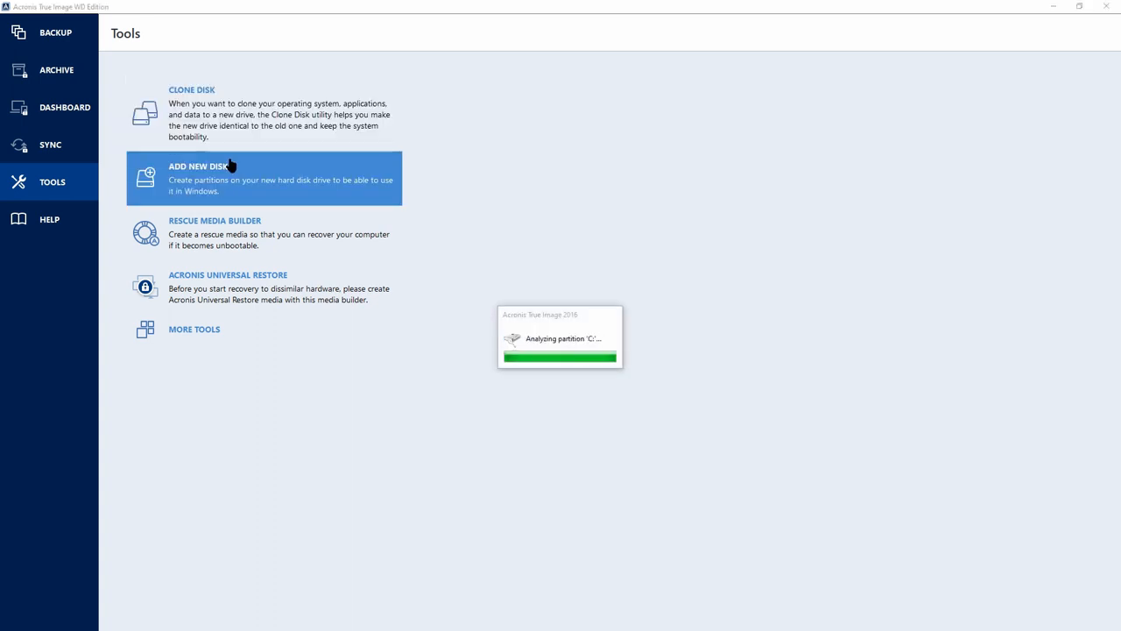
left_click(191, 89)
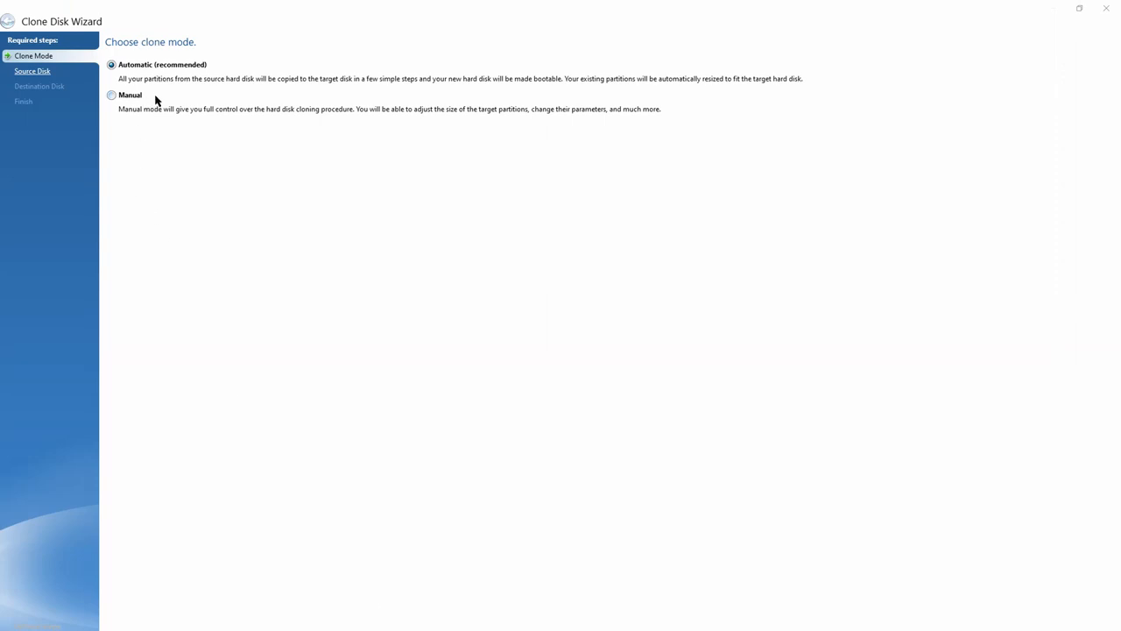
mouse_move(157, 125)
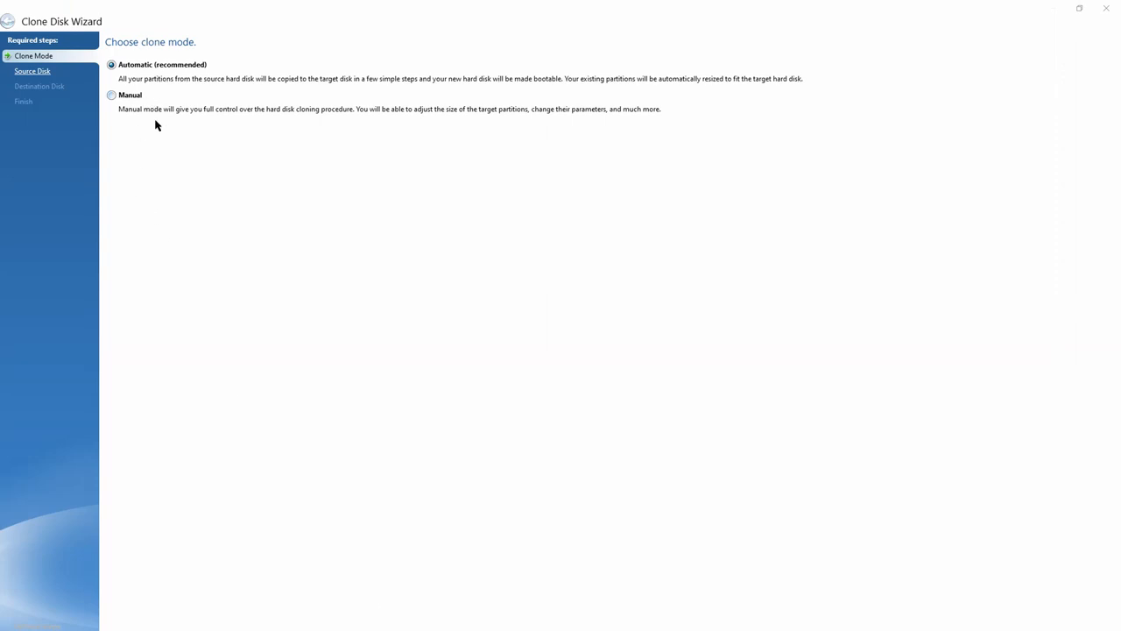
Step: Choose Manual clone mode and continue to the Source Disk list
left_click(112, 95)
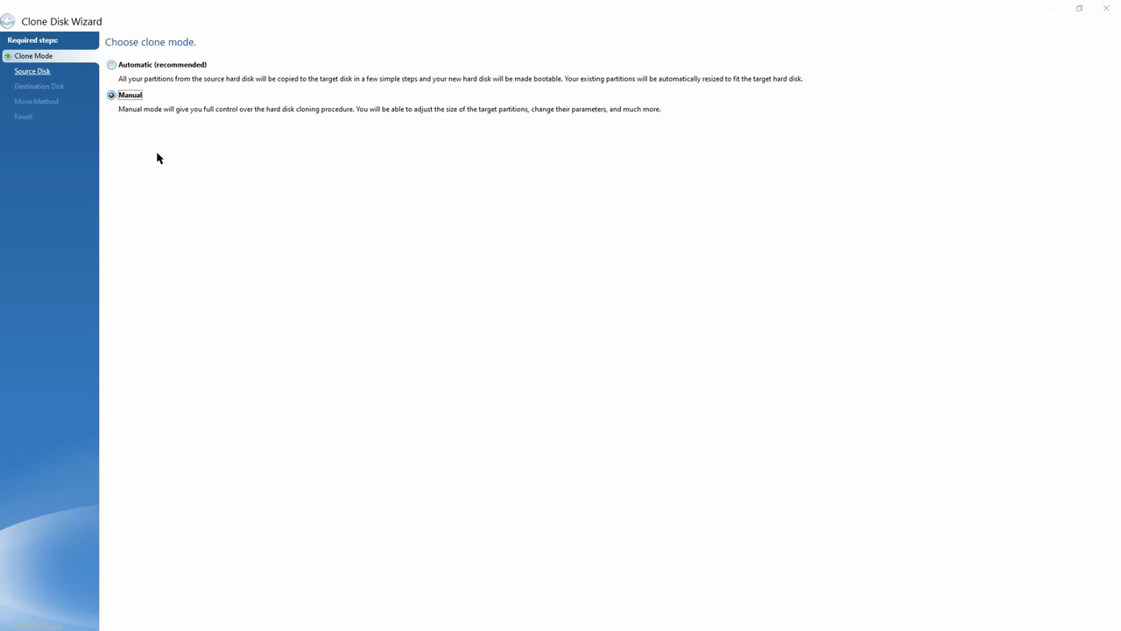
left_click(111, 64)
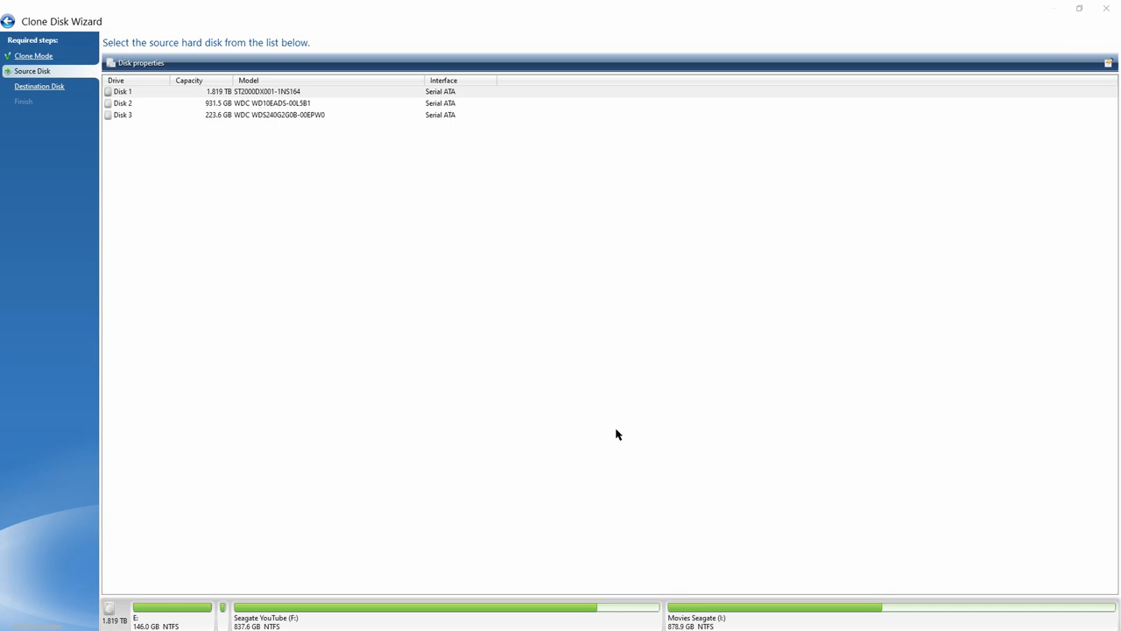
mouse_move(171, 463)
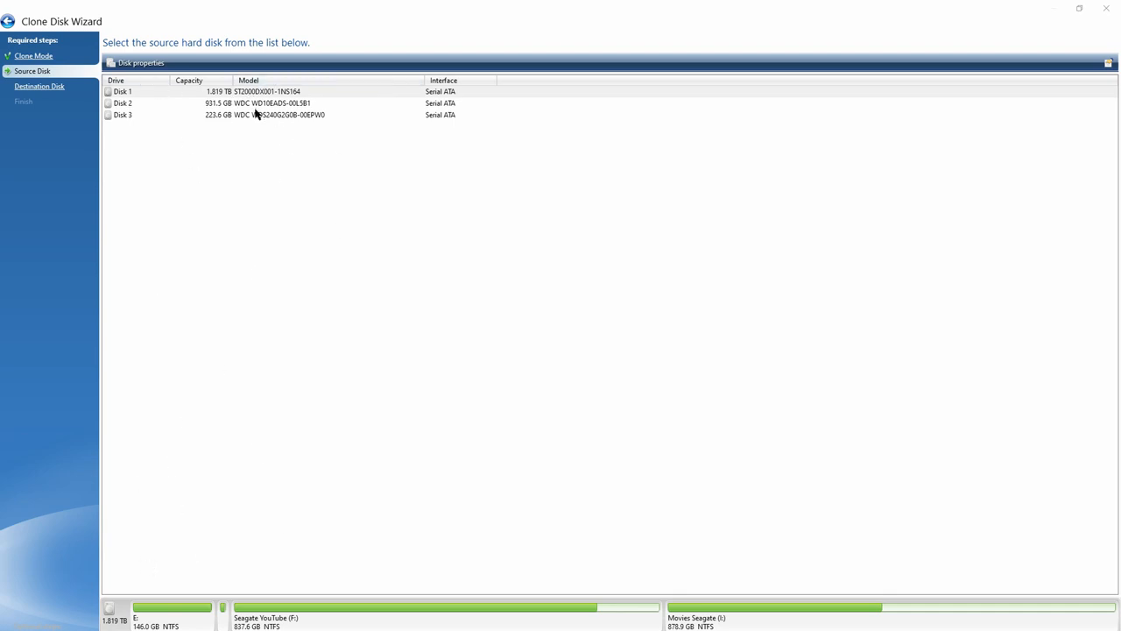
mouse_move(257, 114)
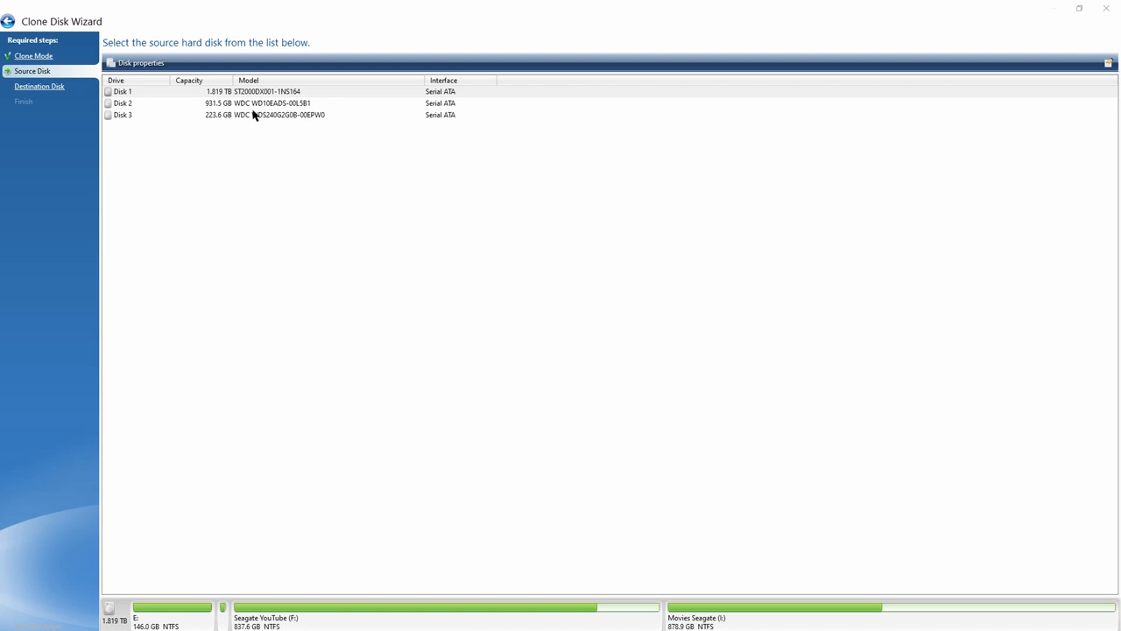
mouse_move(250, 115)
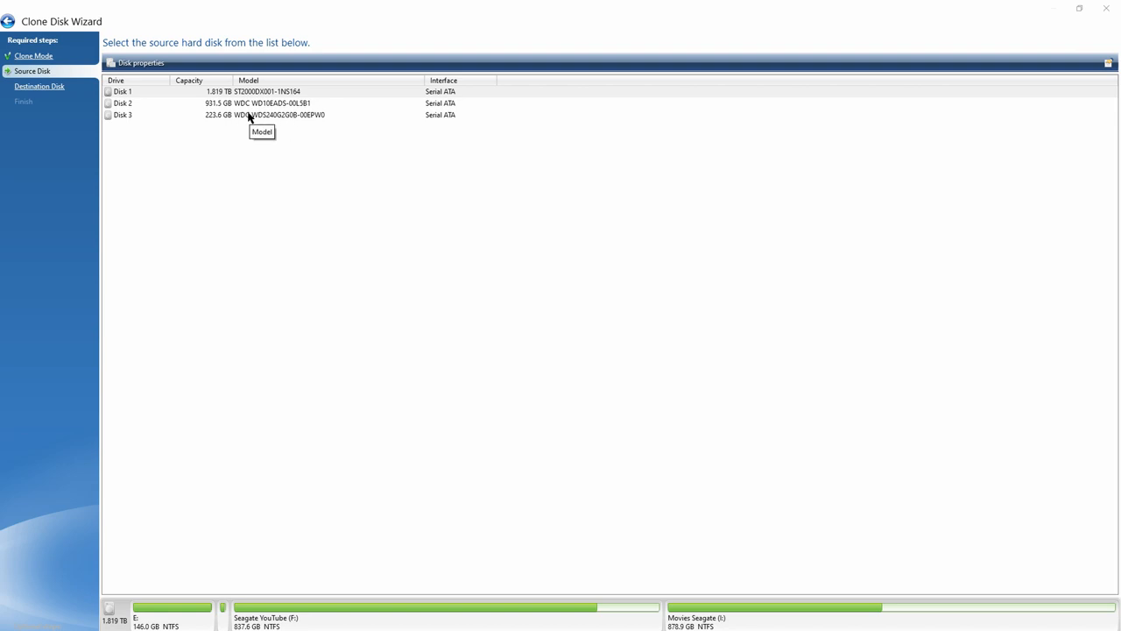
mouse_move(256, 105)
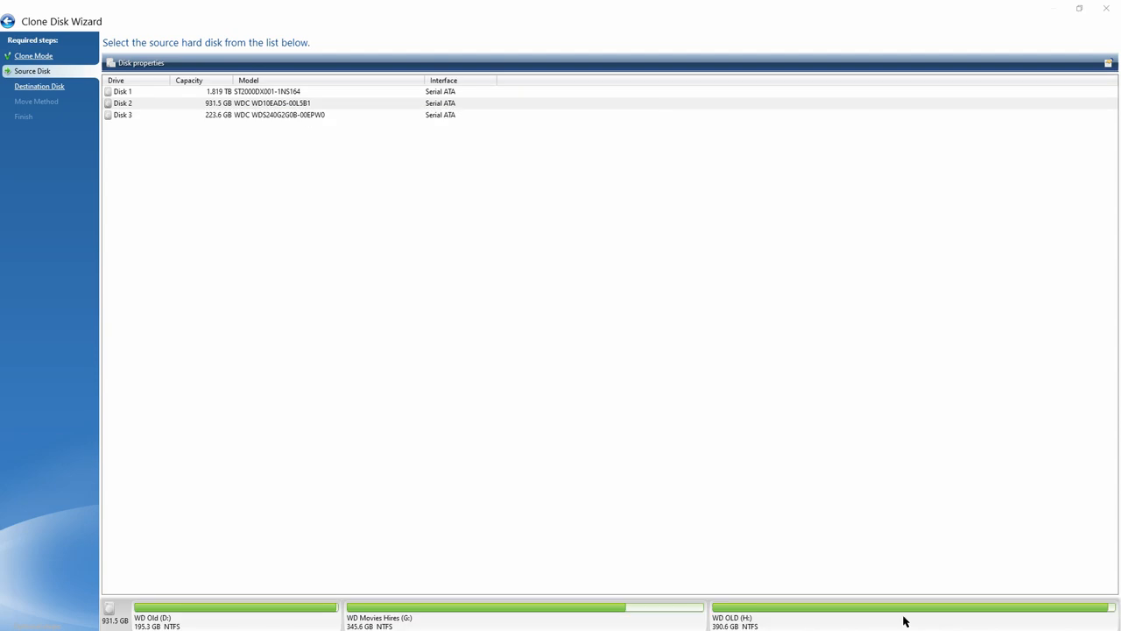
mouse_move(246, 93)
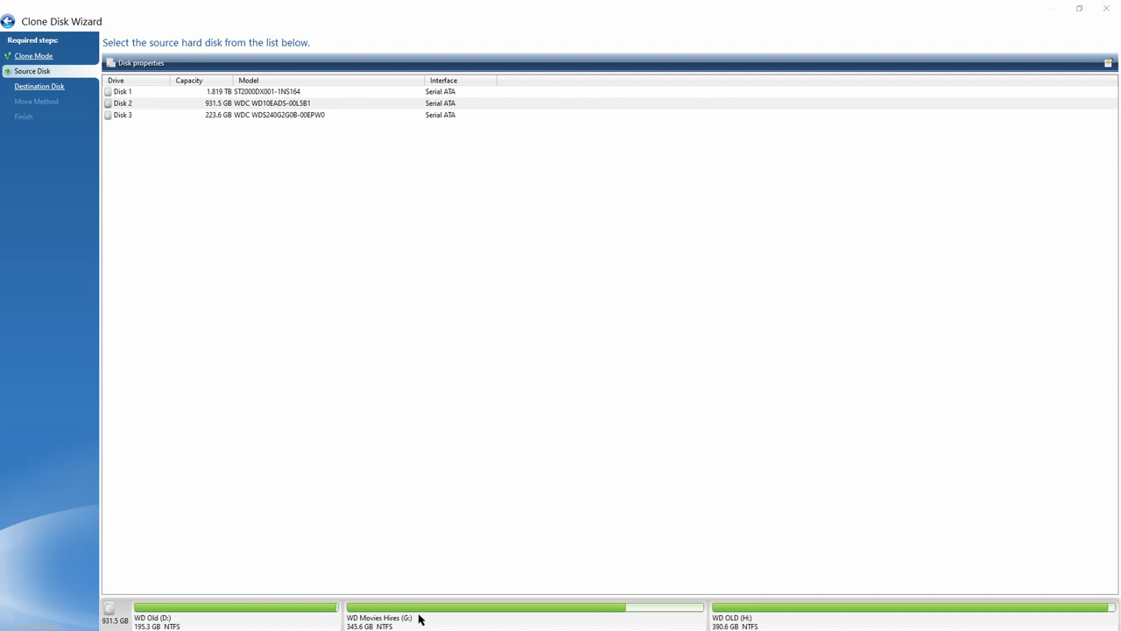
mouse_move(381, 574)
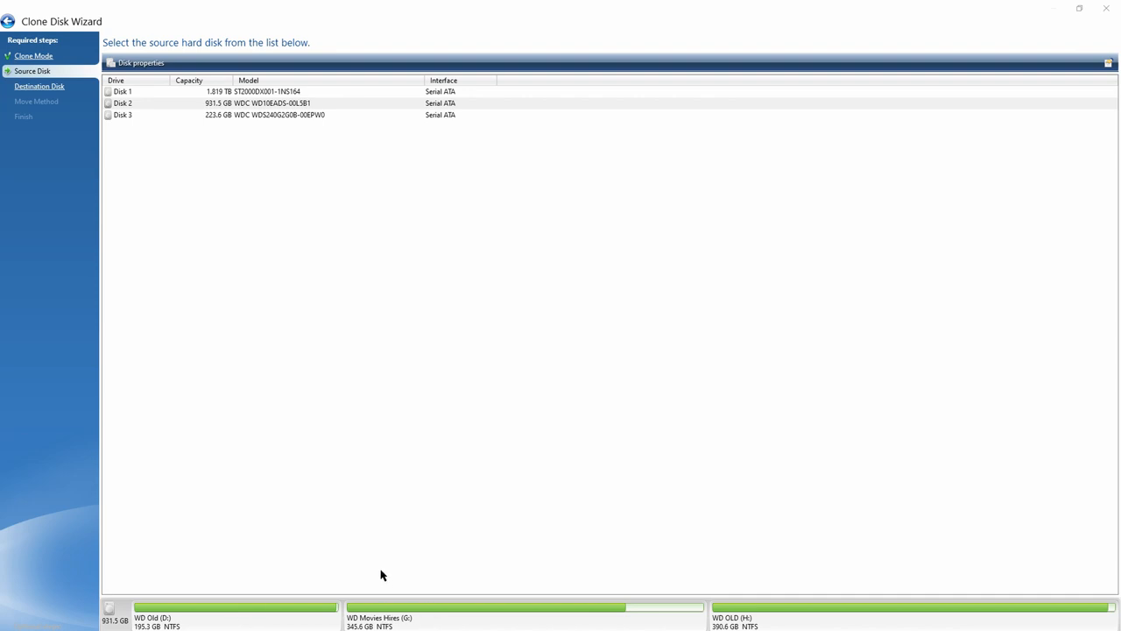
mouse_move(357, 194)
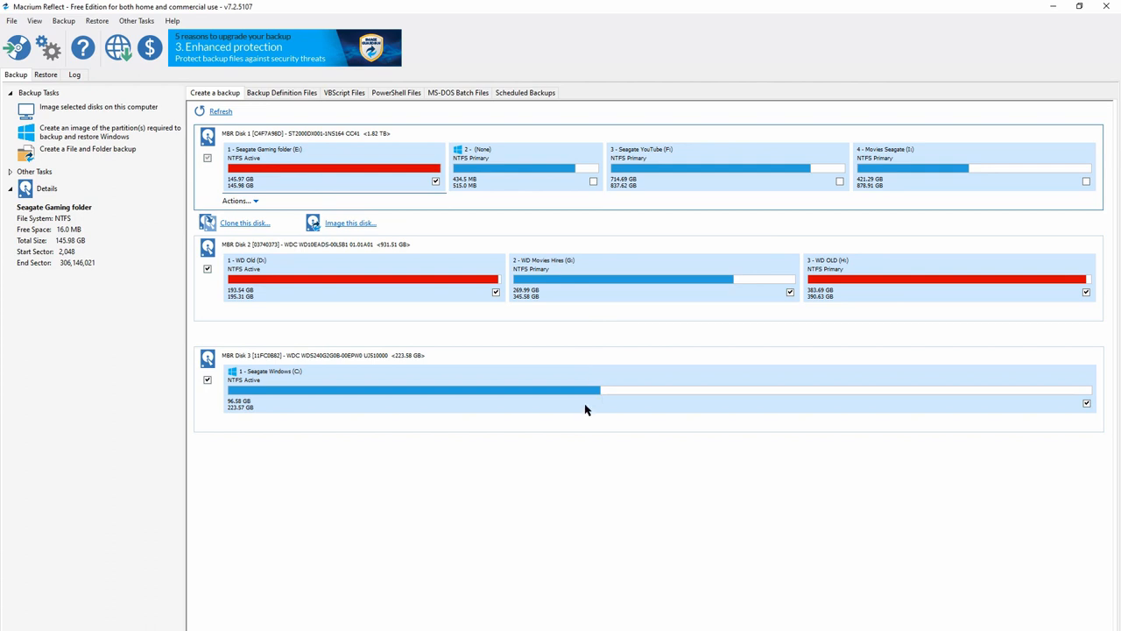
mouse_move(606, 459)
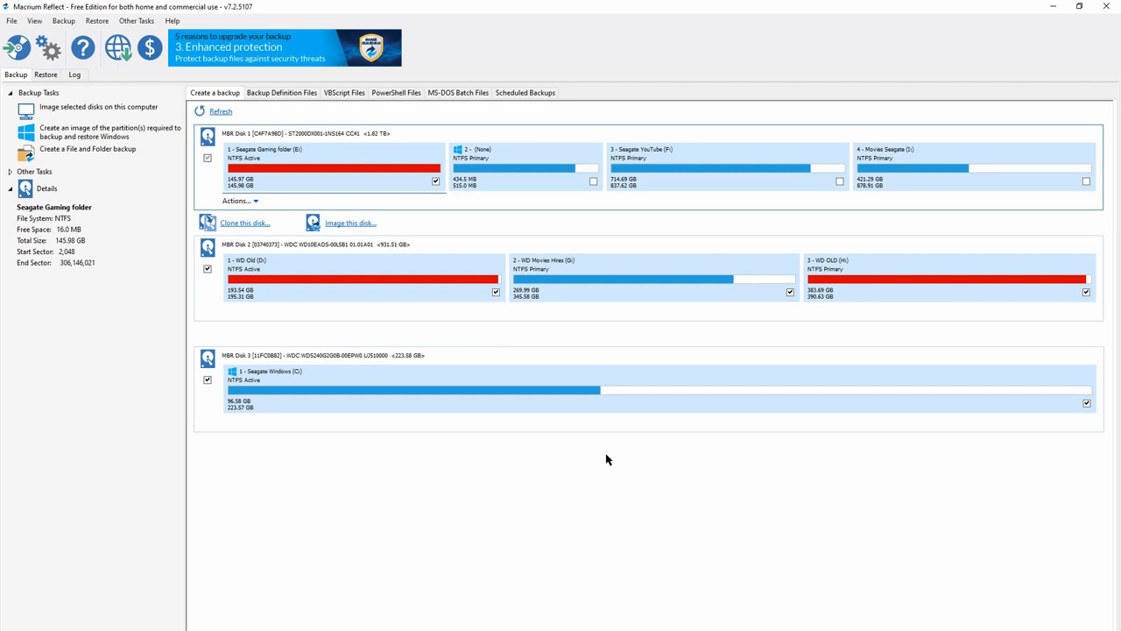
mouse_move(117, 47)
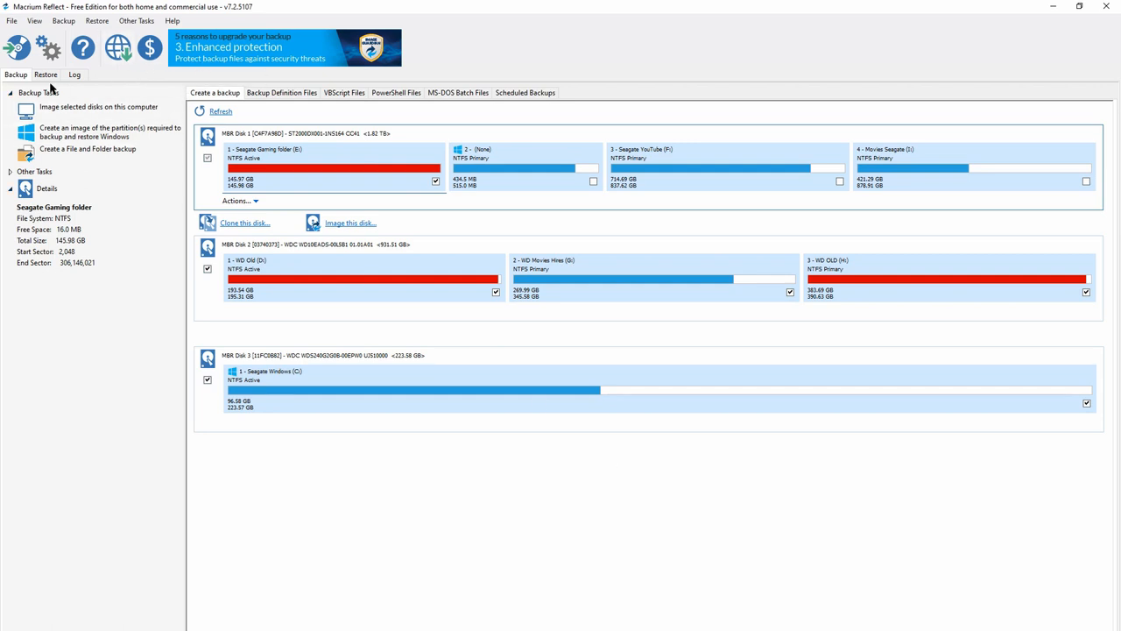
mouse_move(69, 140)
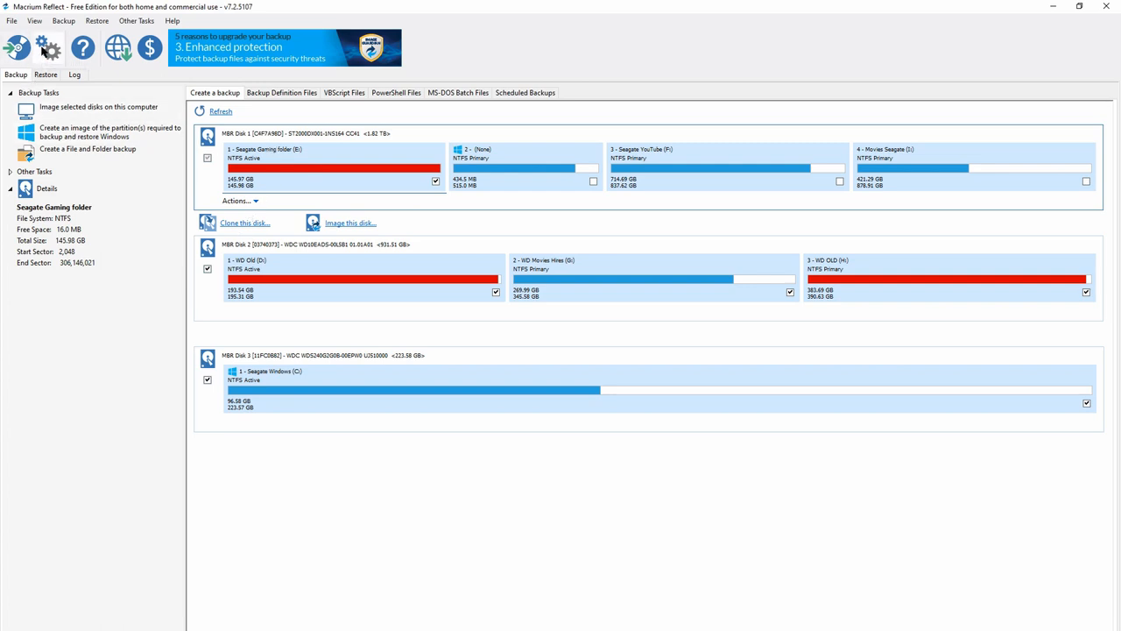
mouse_move(83, 48)
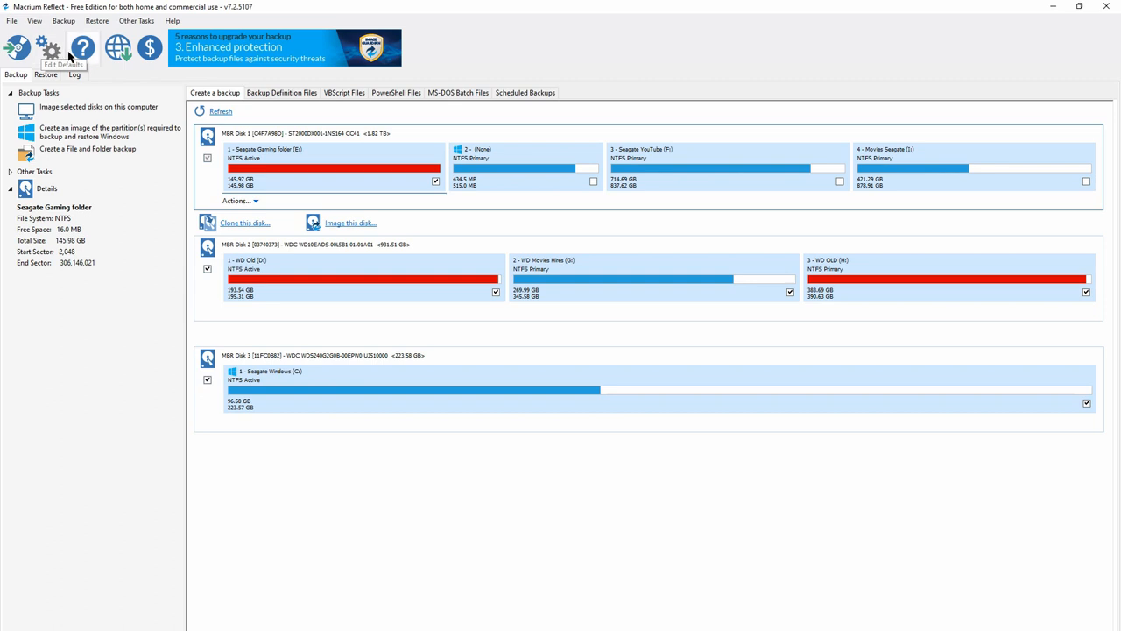
mouse_move(297, 148)
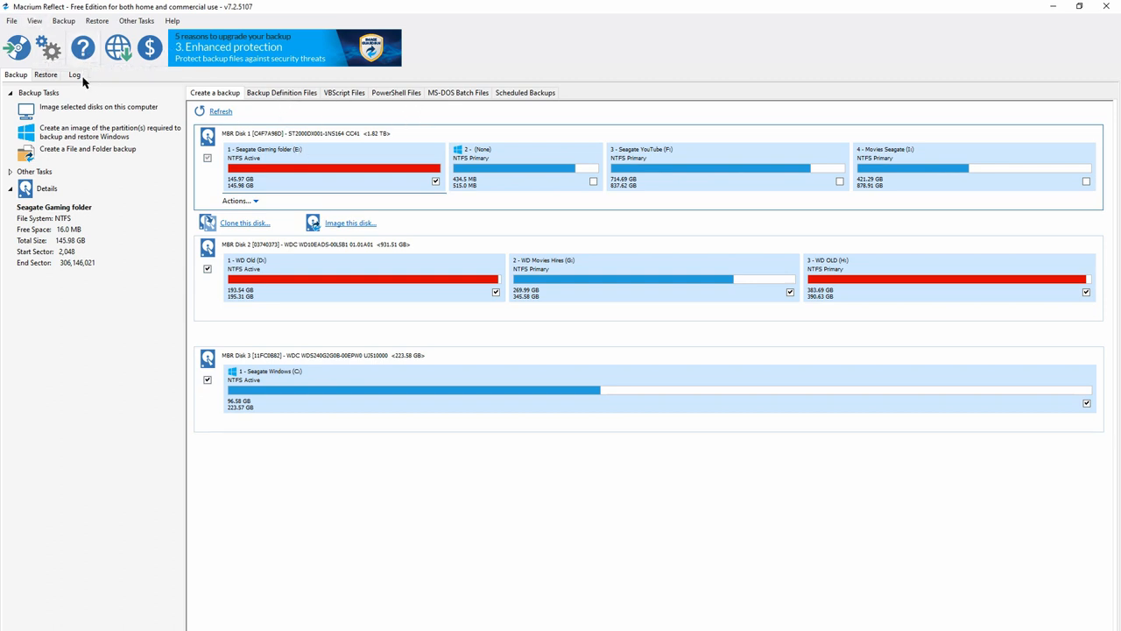
Step: Browse Macrium Reflect's Backup and Other Tasks menus on the disk overview
left_click(63, 20)
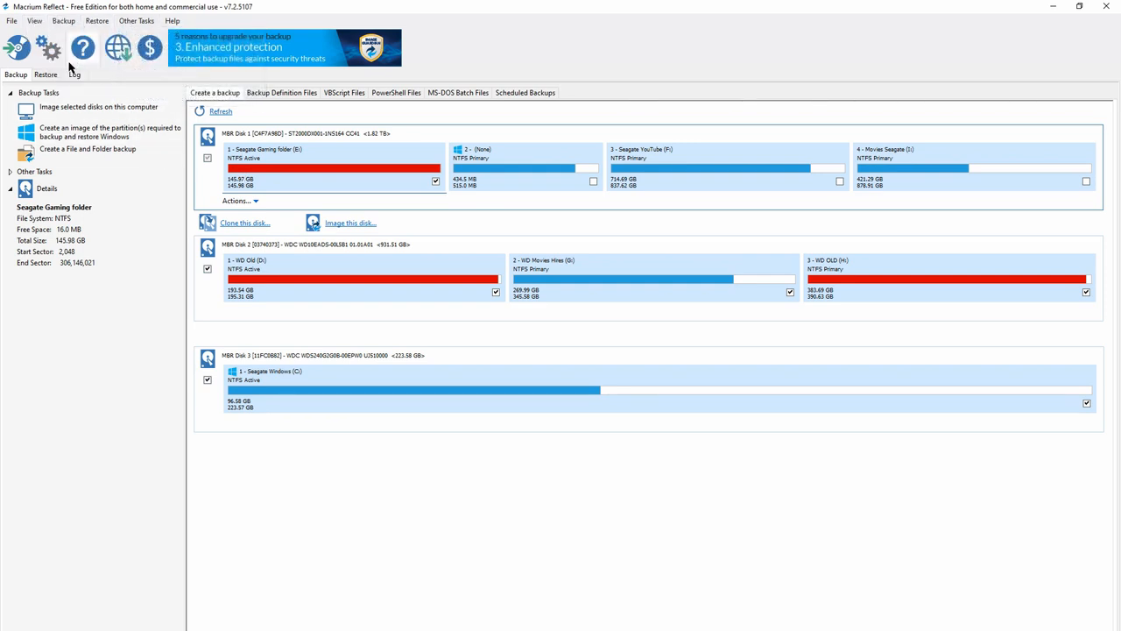
mouse_move(16, 47)
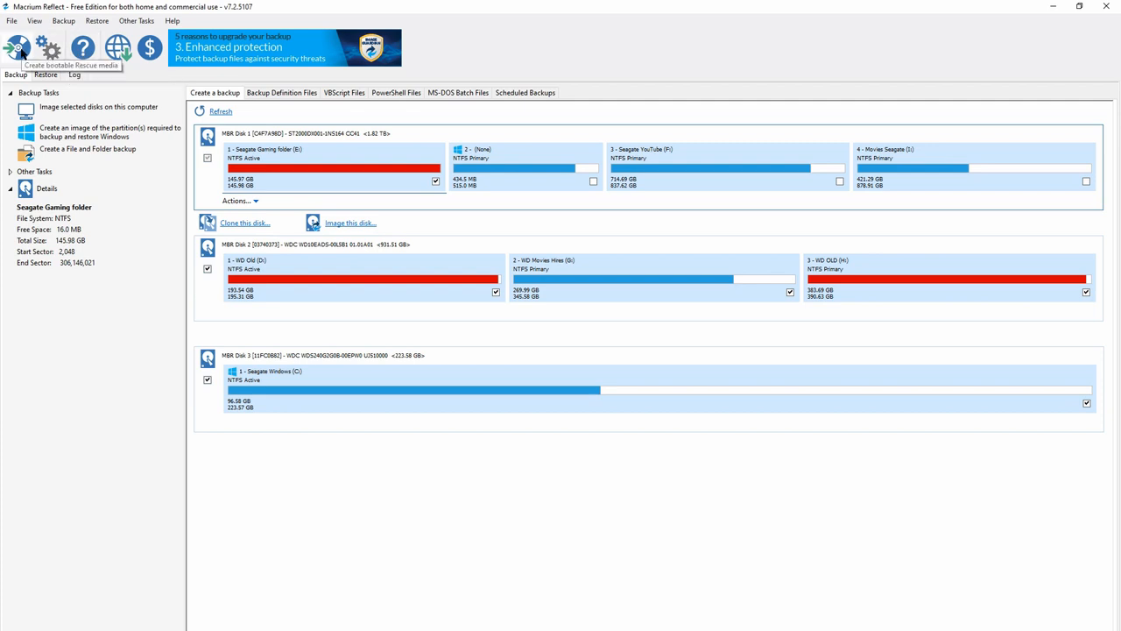
left_click(34, 20)
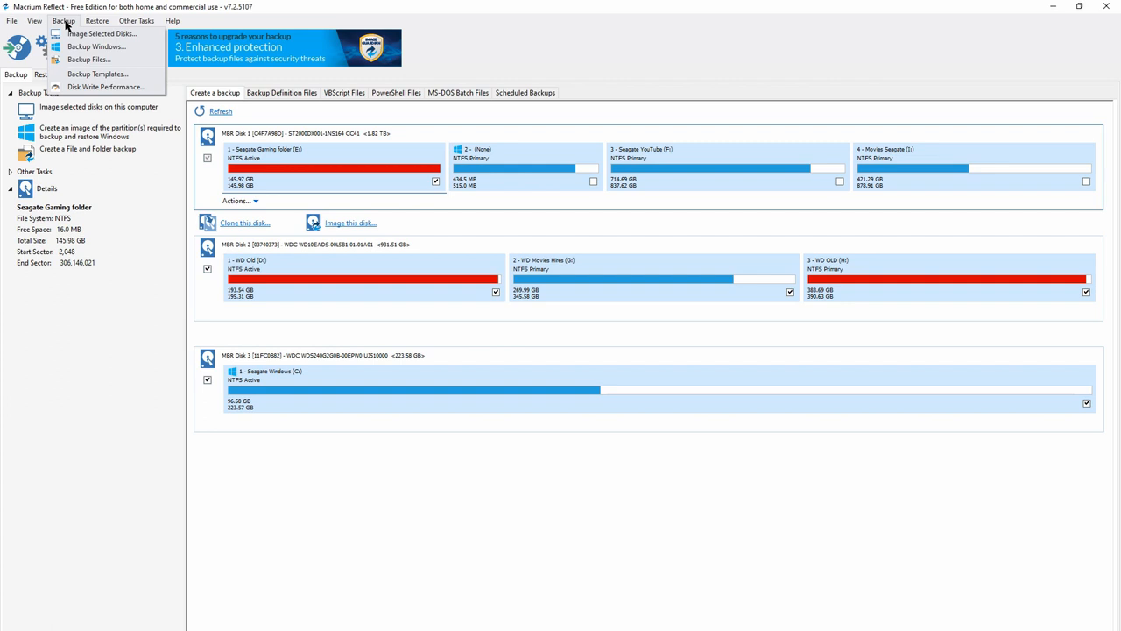
left_click(137, 20)
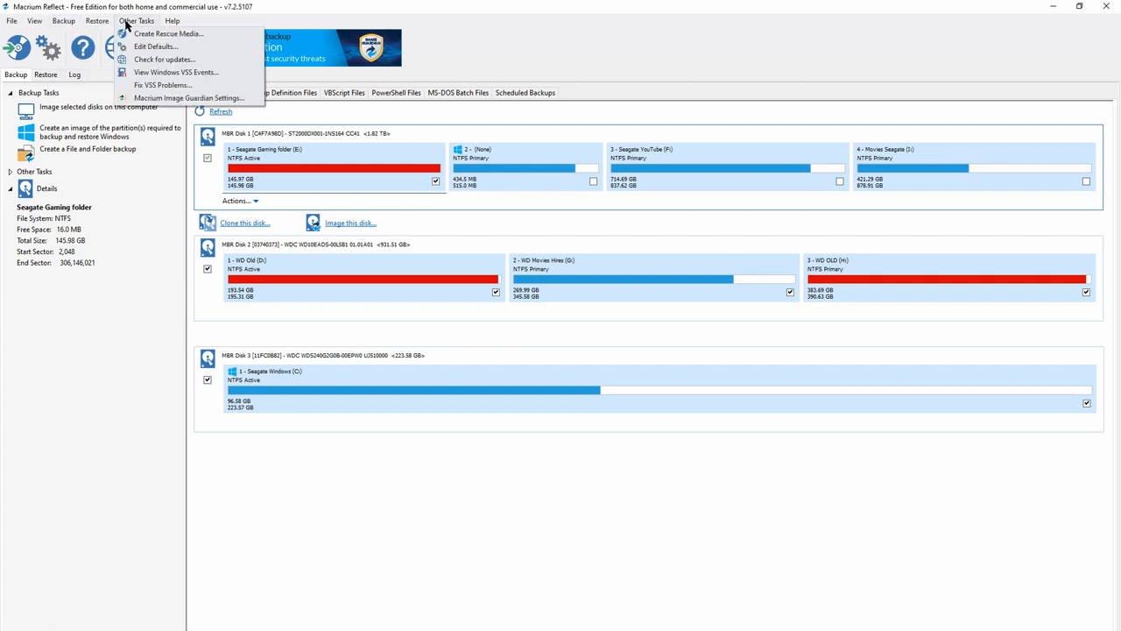
mouse_move(462, 77)
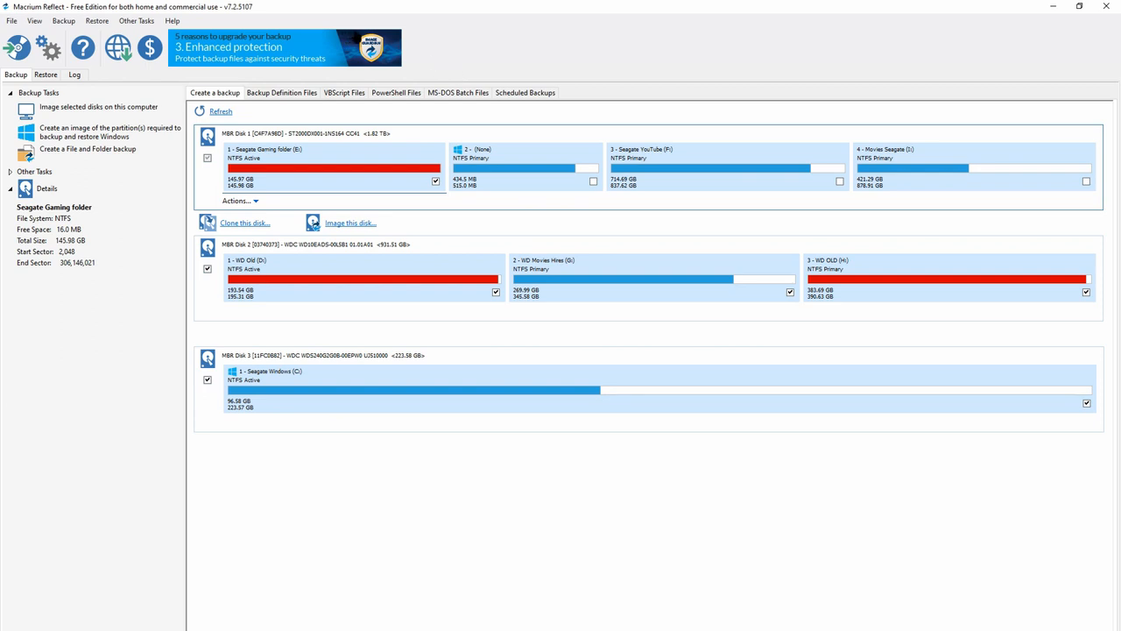
Step: Check the restore view, return to the backup overview, and select the Seagate Windows (C:) disk
left_click(45, 75)
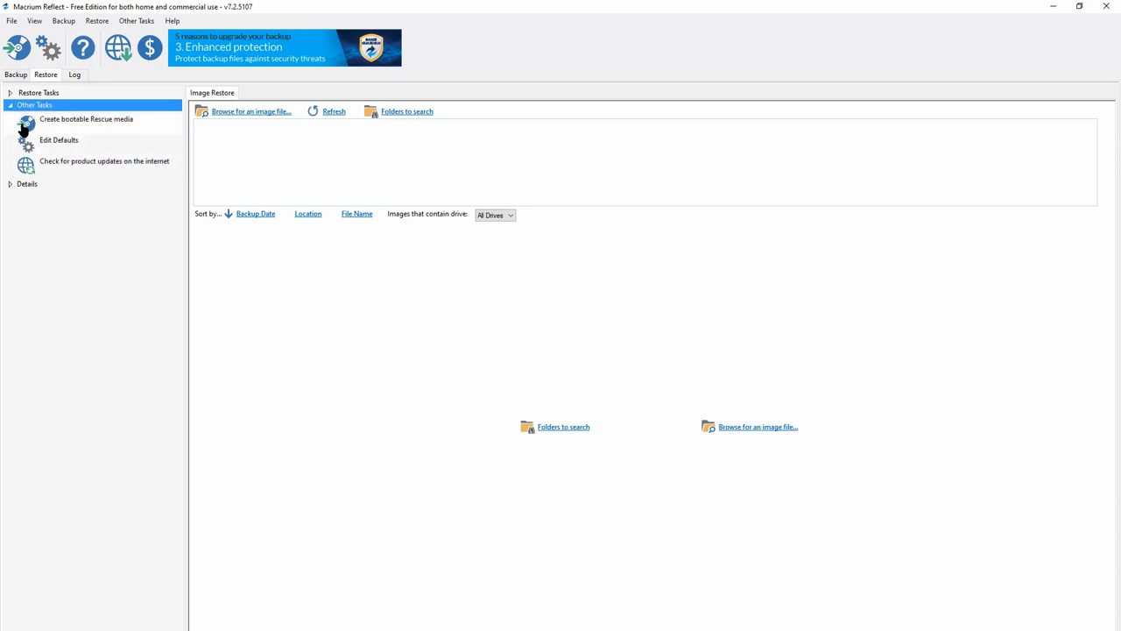
left_click(15, 75)
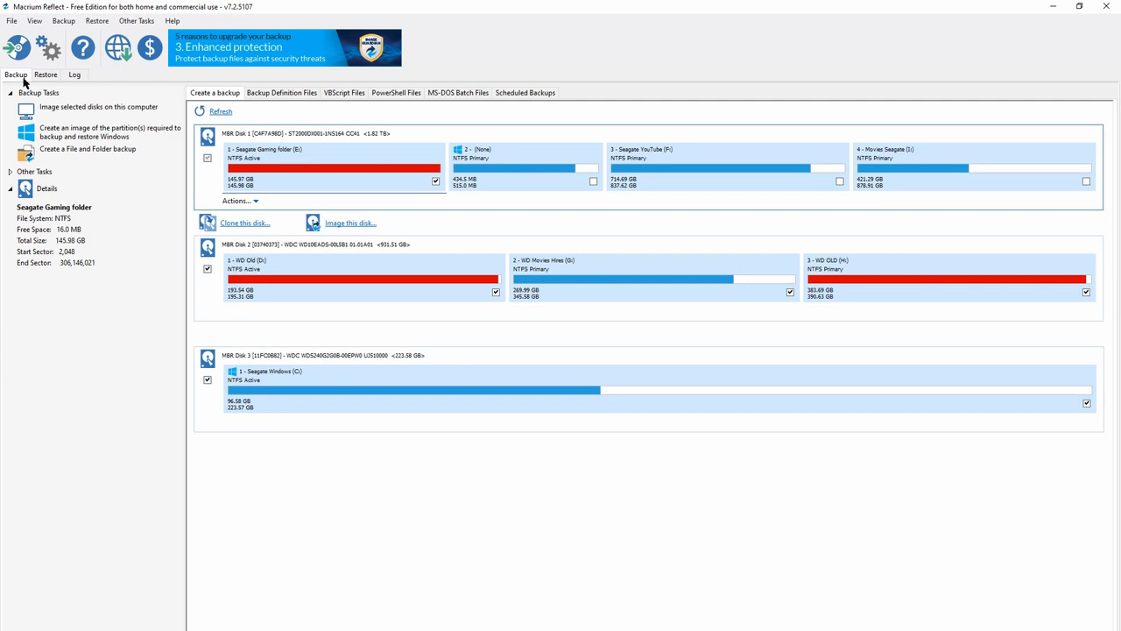
mouse_move(343, 189)
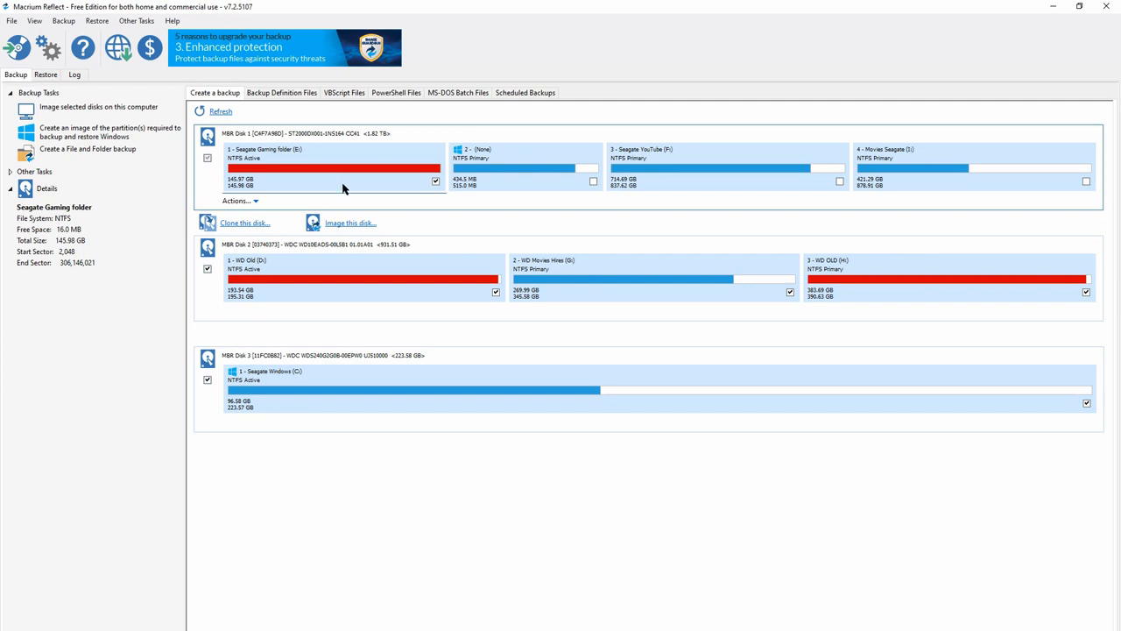
mouse_move(247, 248)
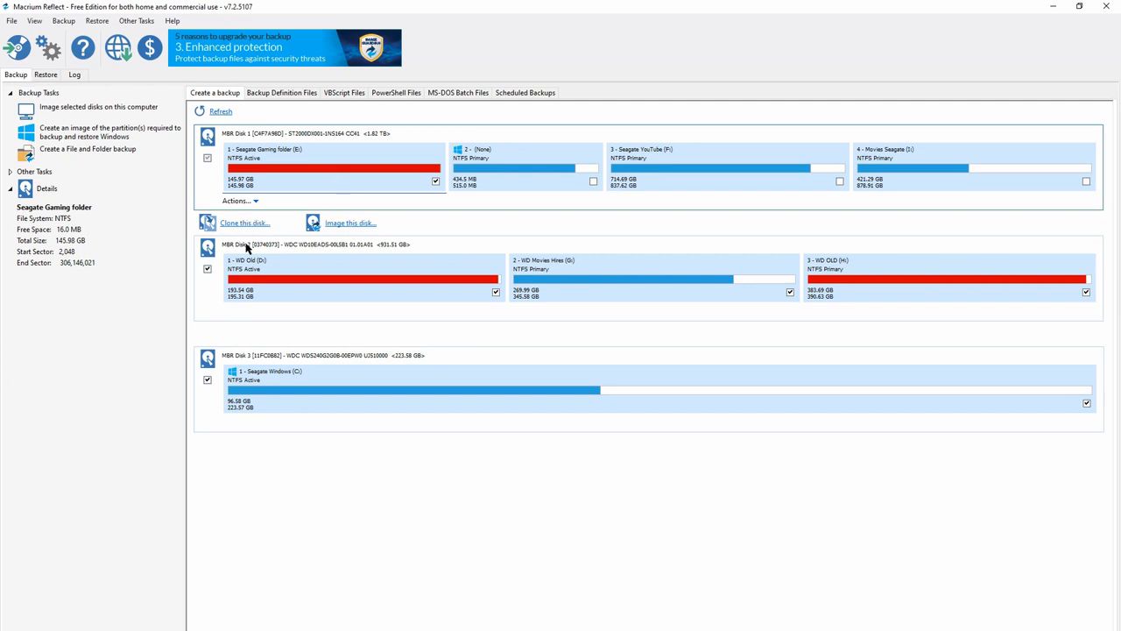
mouse_move(263, 226)
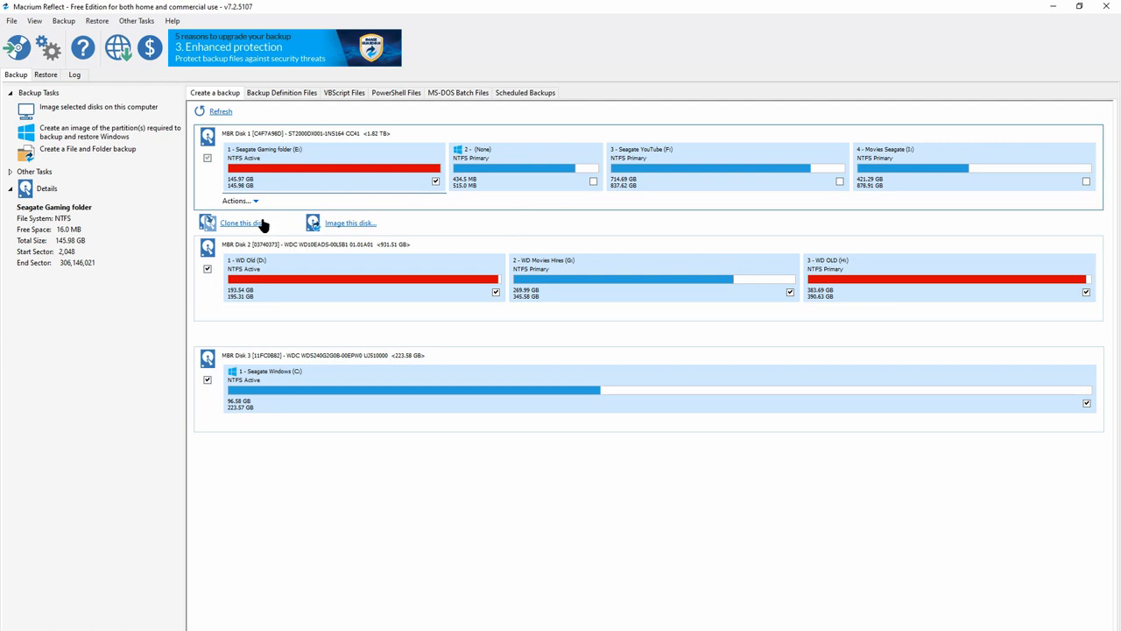
mouse_move(289, 160)
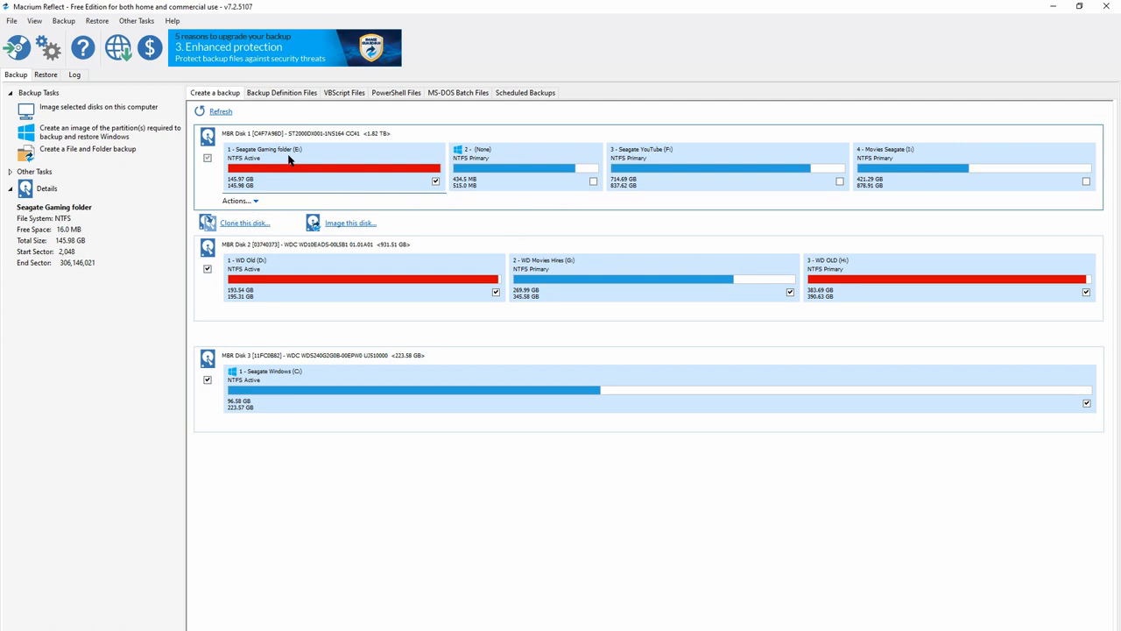
mouse_move(324, 165)
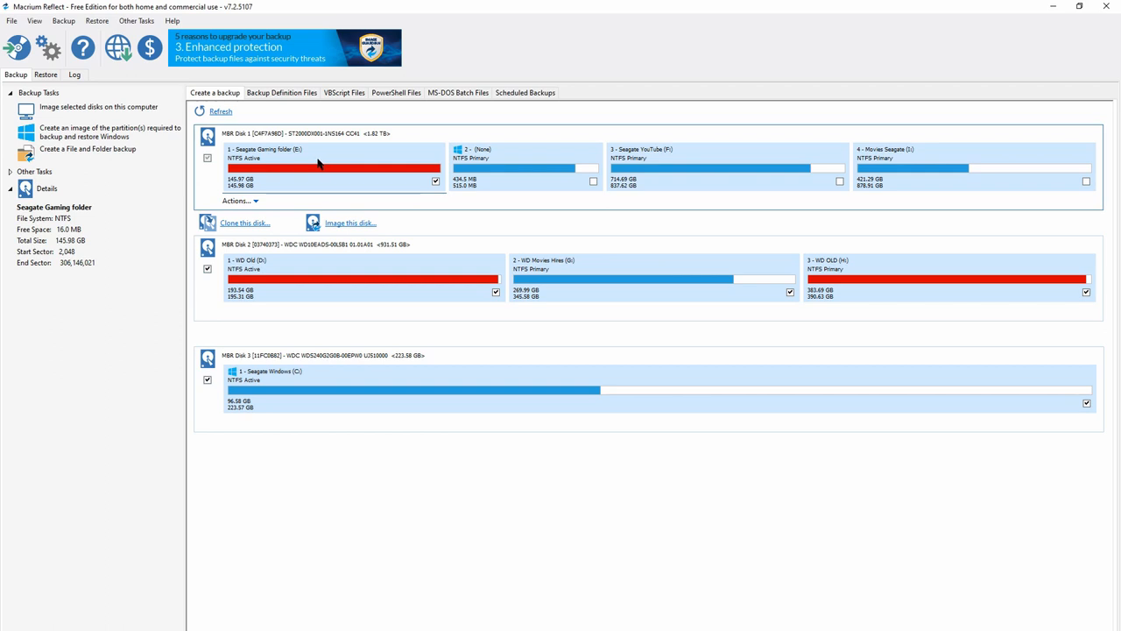
mouse_move(313, 167)
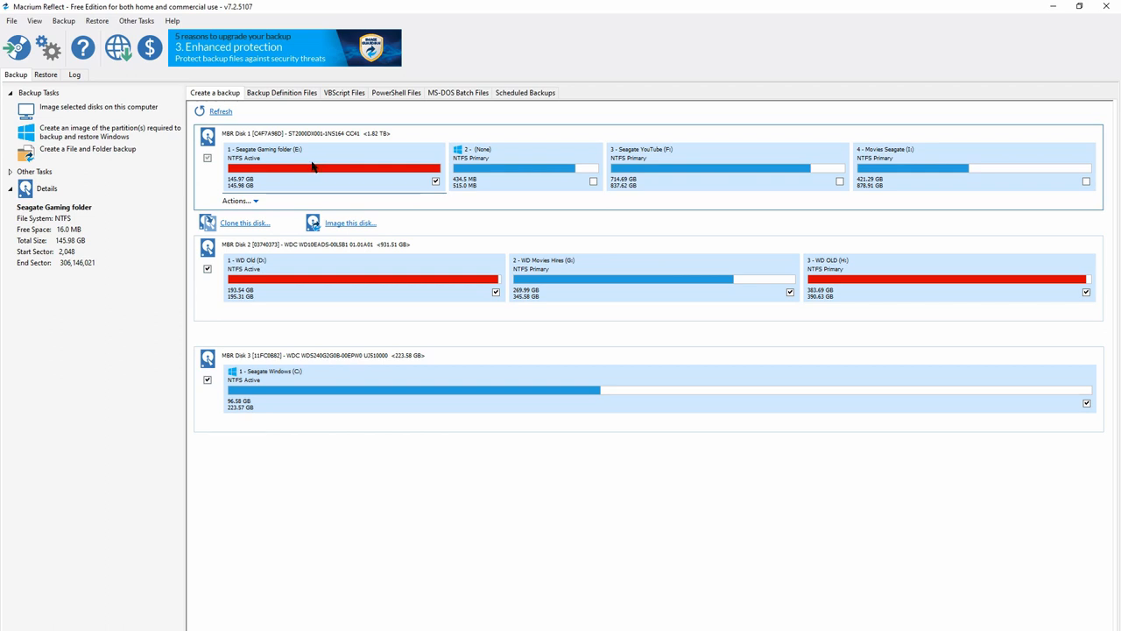
left_click(560, 389)
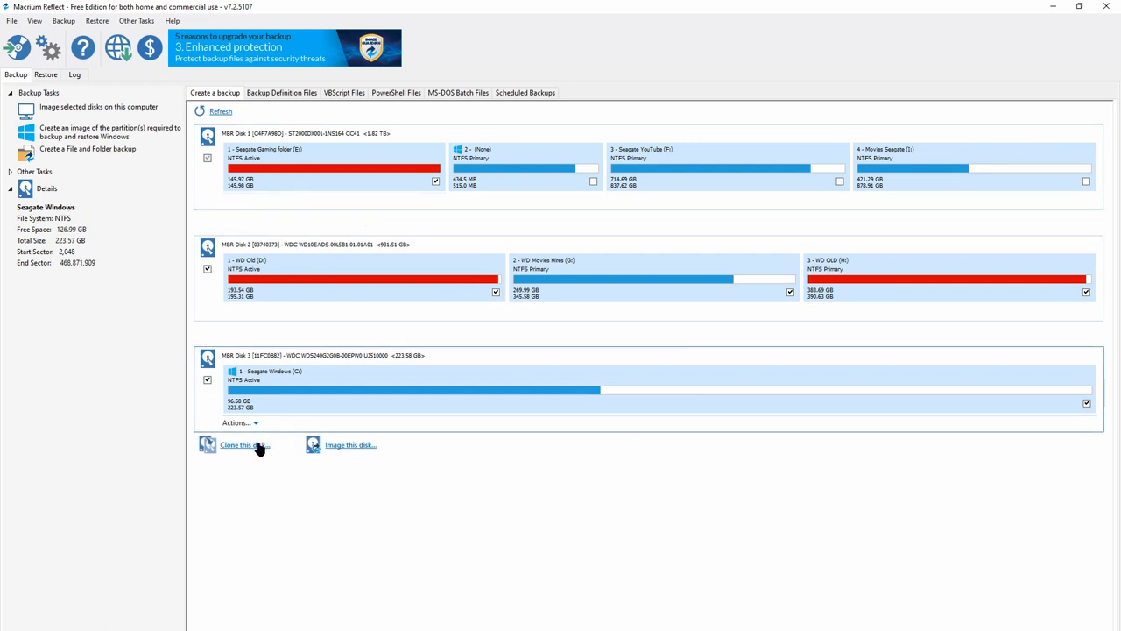
Step: Clone the Windows (C:) disk onto the 1.82 TB Seagate disk and proceed past partitions
left_click(243, 444)
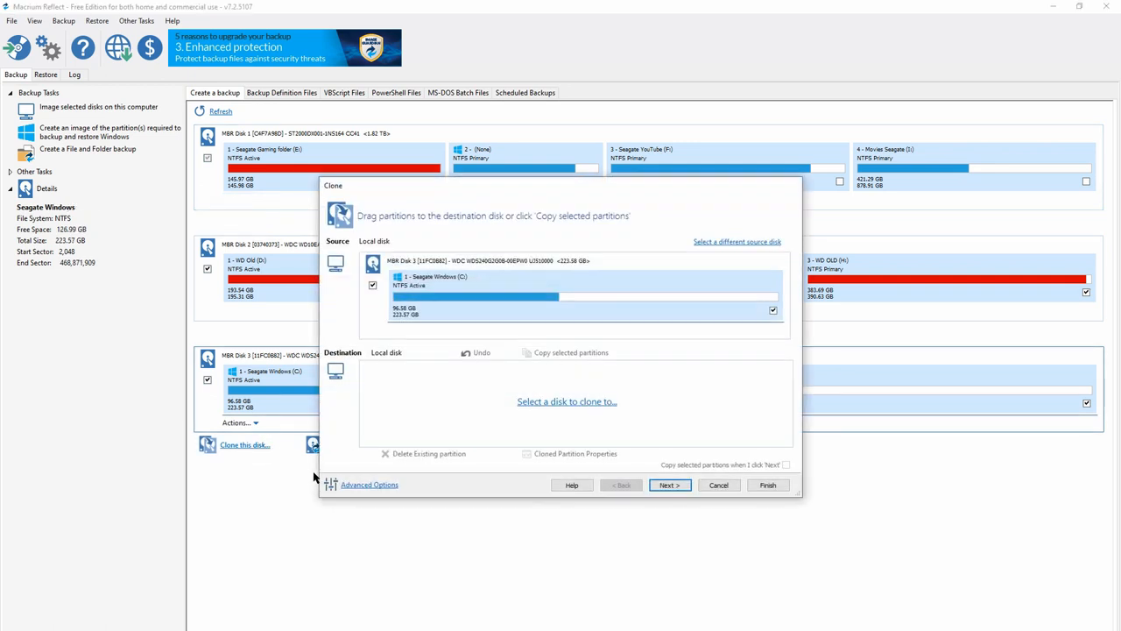
mouse_move(473, 298)
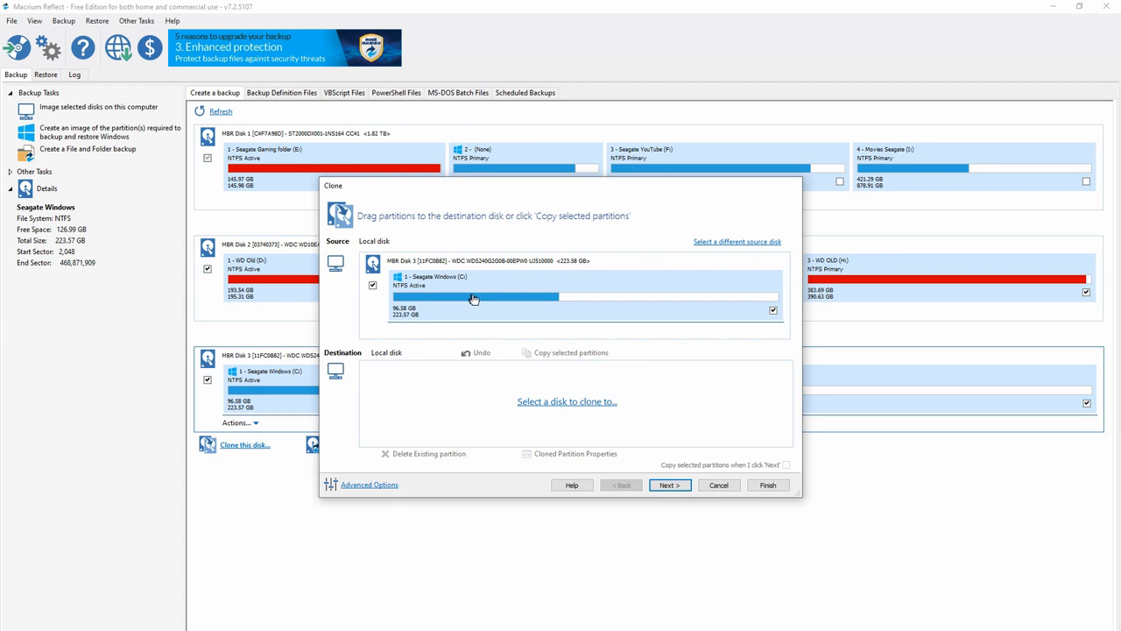
left_click(566, 401)
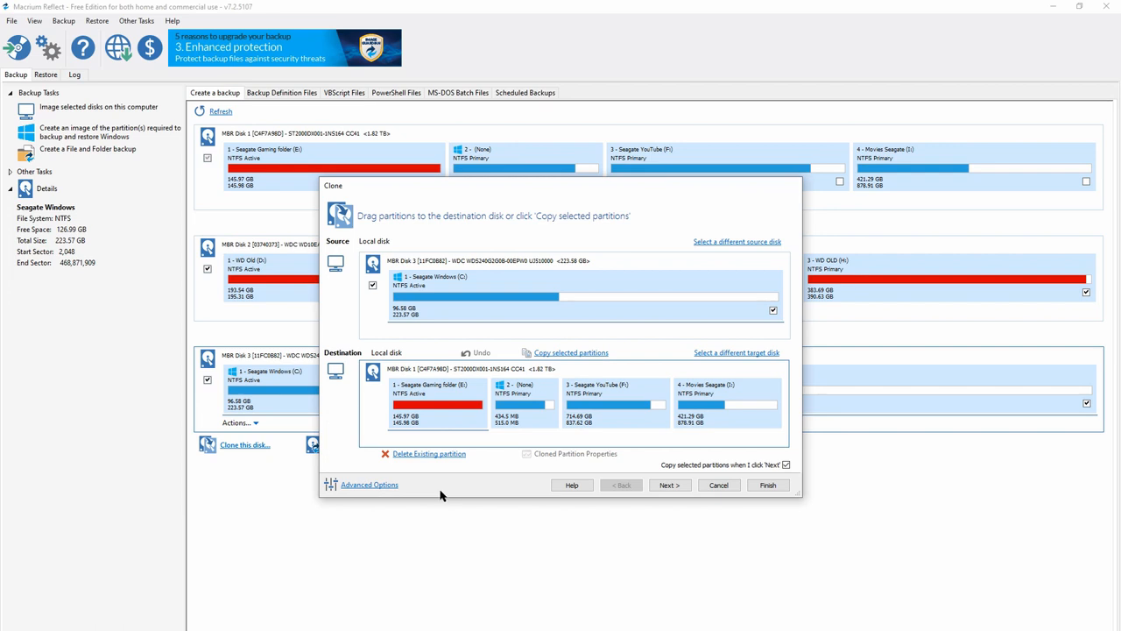
mouse_move(452, 318)
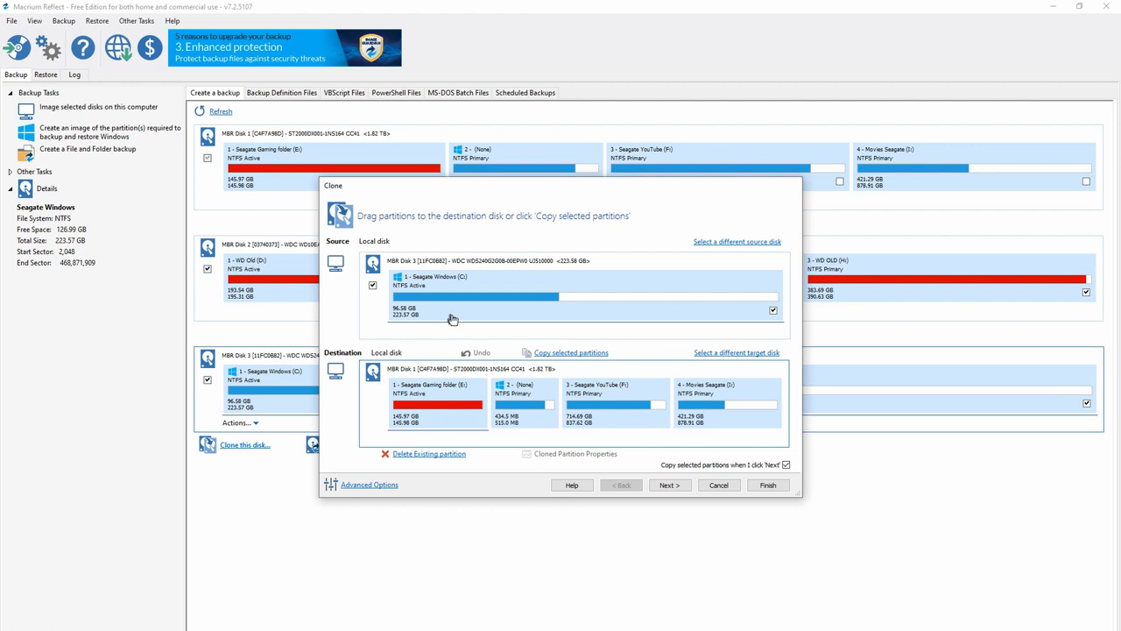
mouse_move(416, 321)
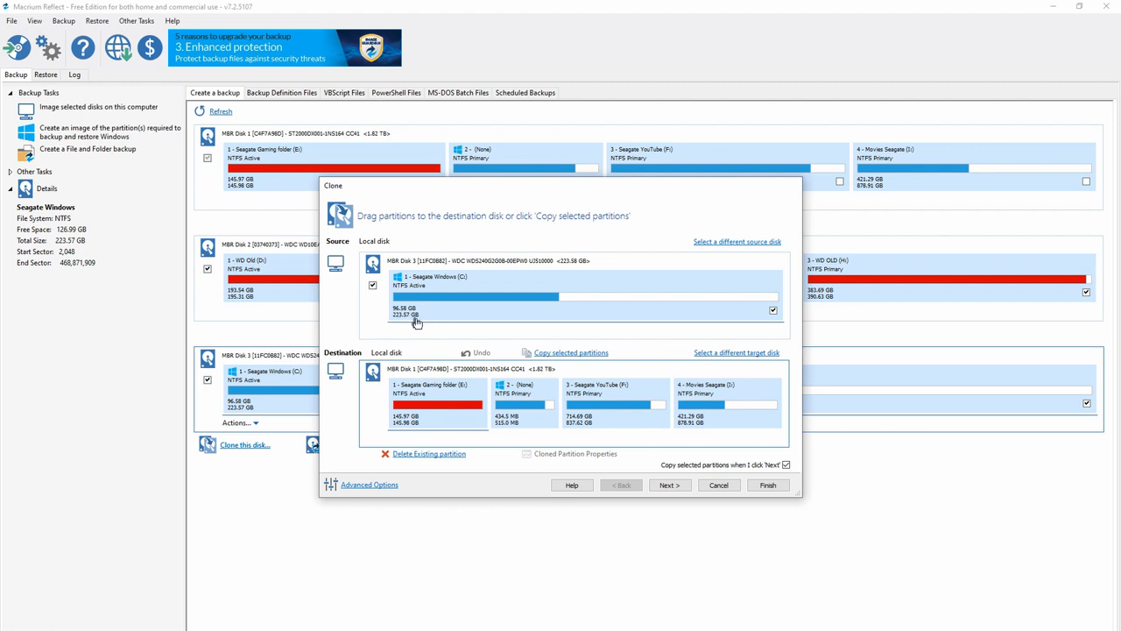
mouse_move(416, 322)
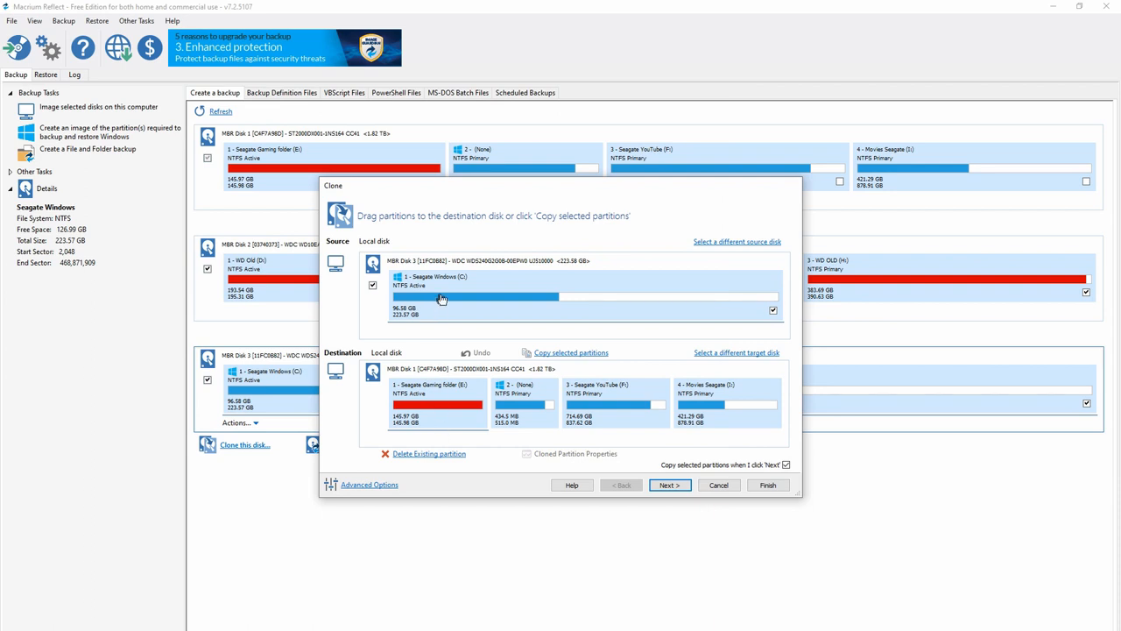
mouse_move(438, 385)
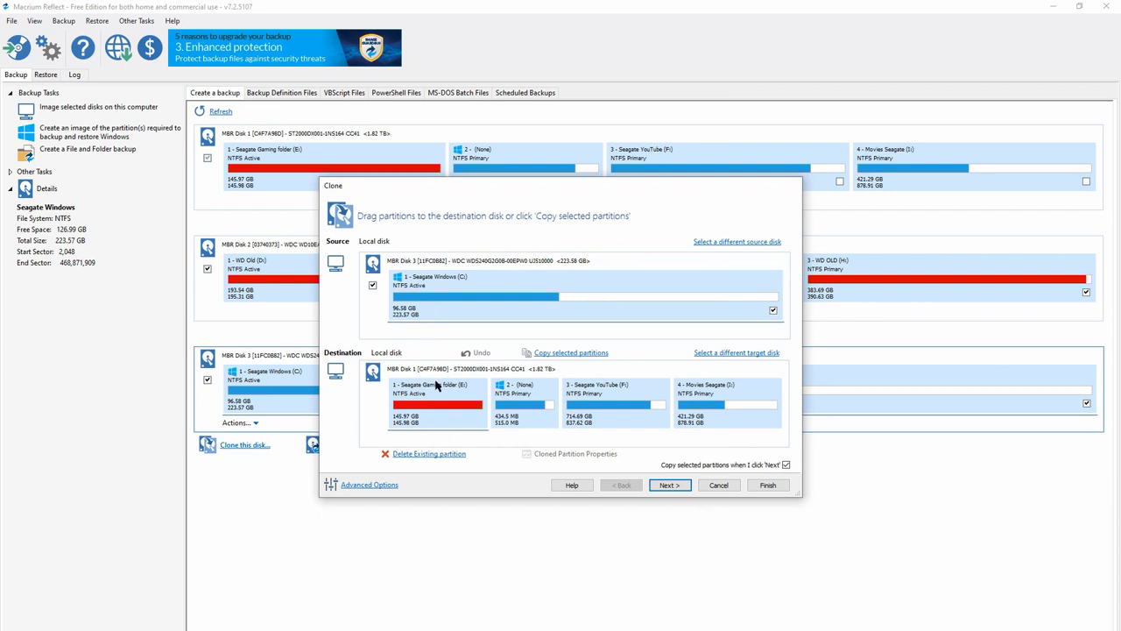
mouse_move(525, 478)
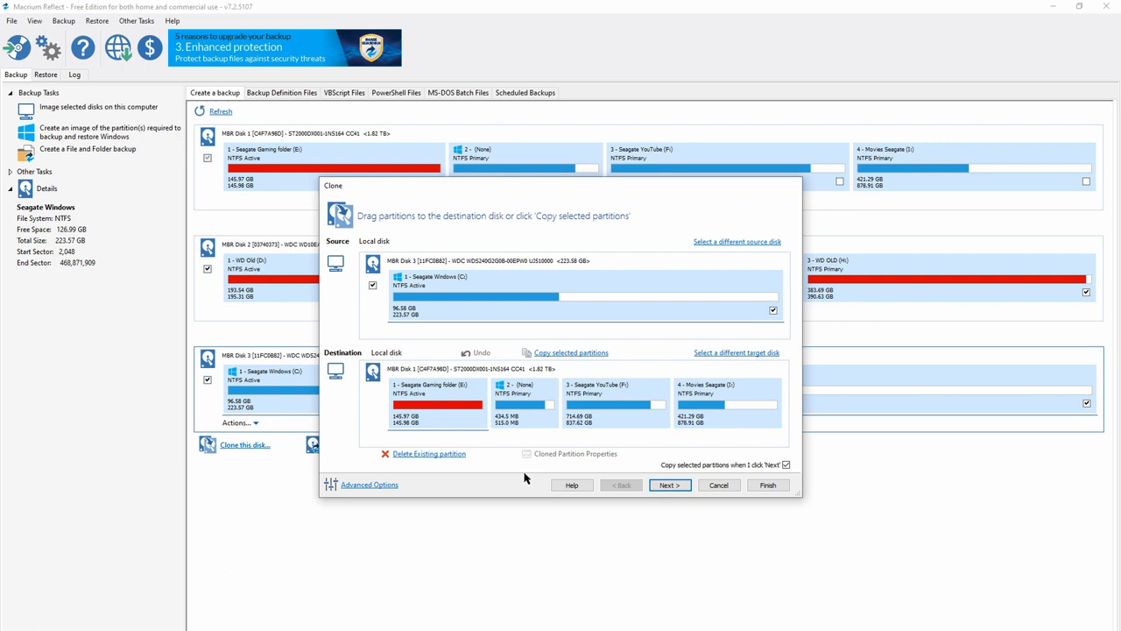
mouse_move(670, 485)
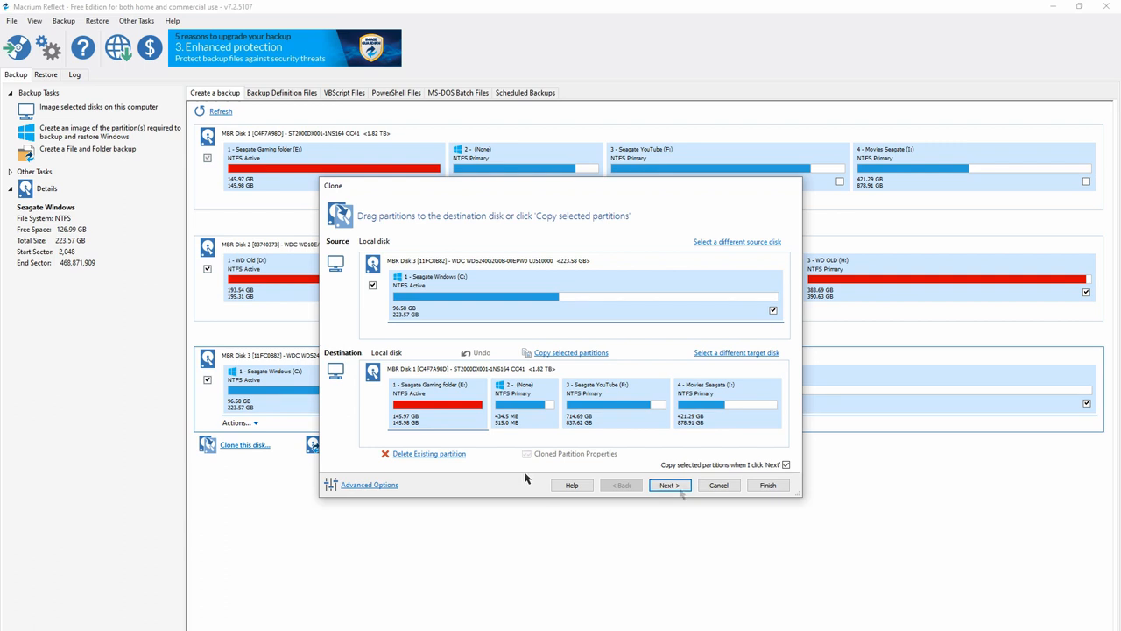
mouse_move(669, 484)
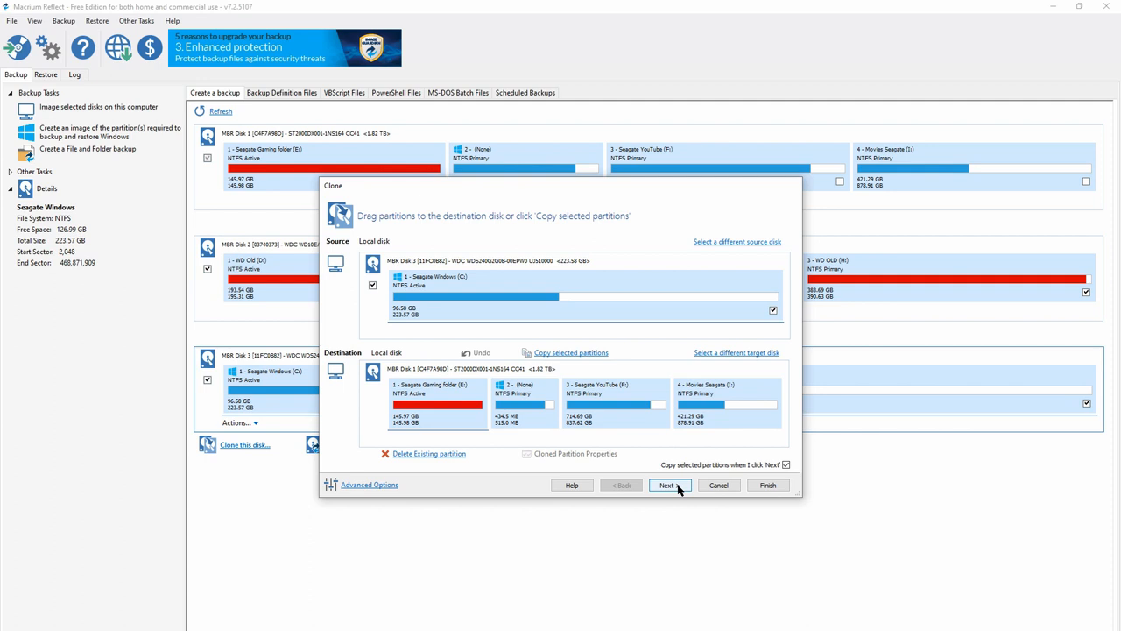
left_click(666, 485)
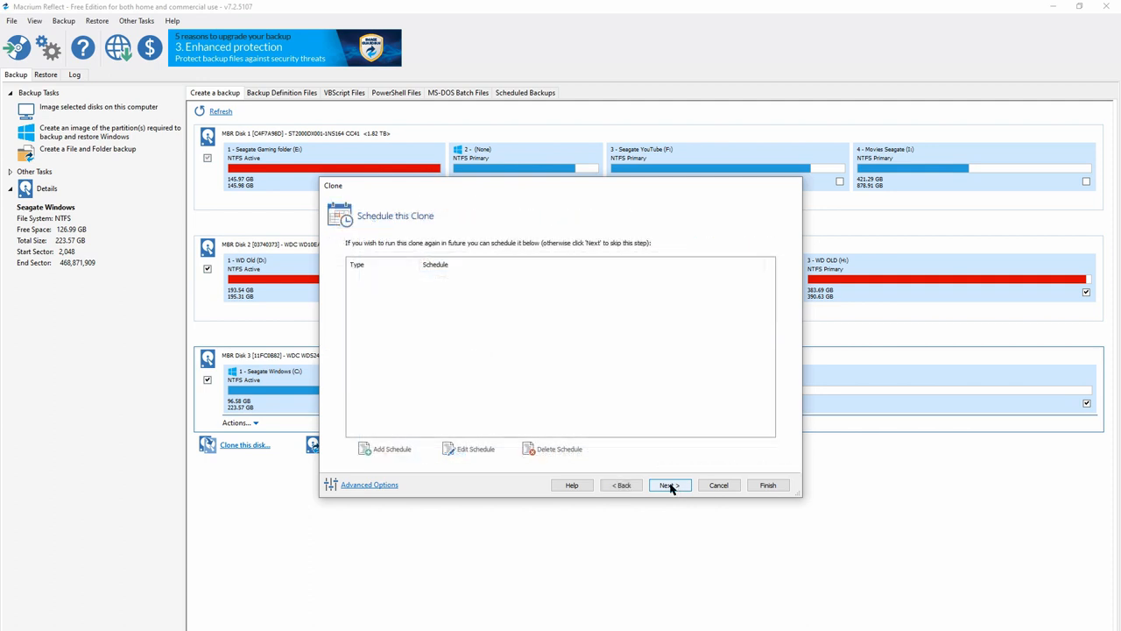
Step: Confirm cloning options: Intelligent Sector Copy, Verify File System and SSD TRIM enabled
left_click(668, 484)
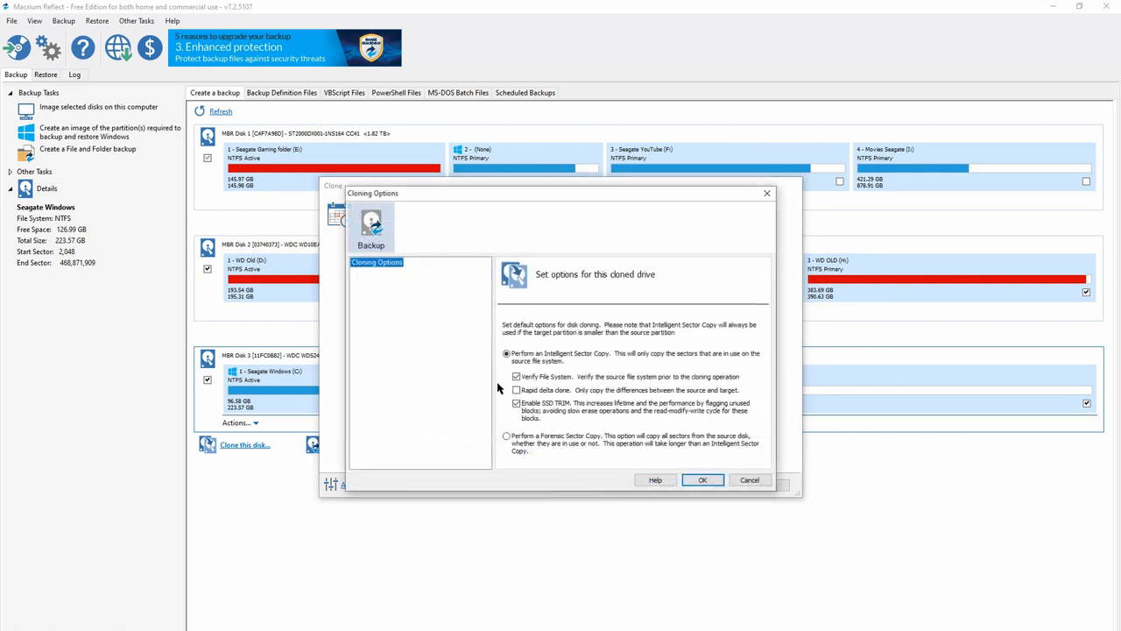
mouse_move(600, 363)
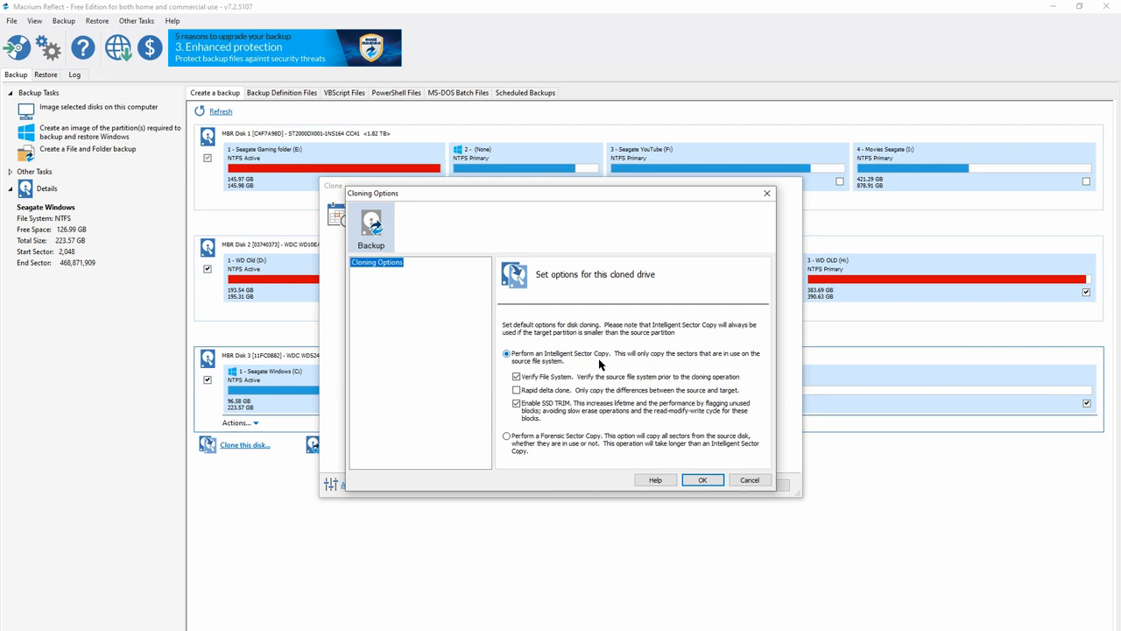
mouse_move(528, 357)
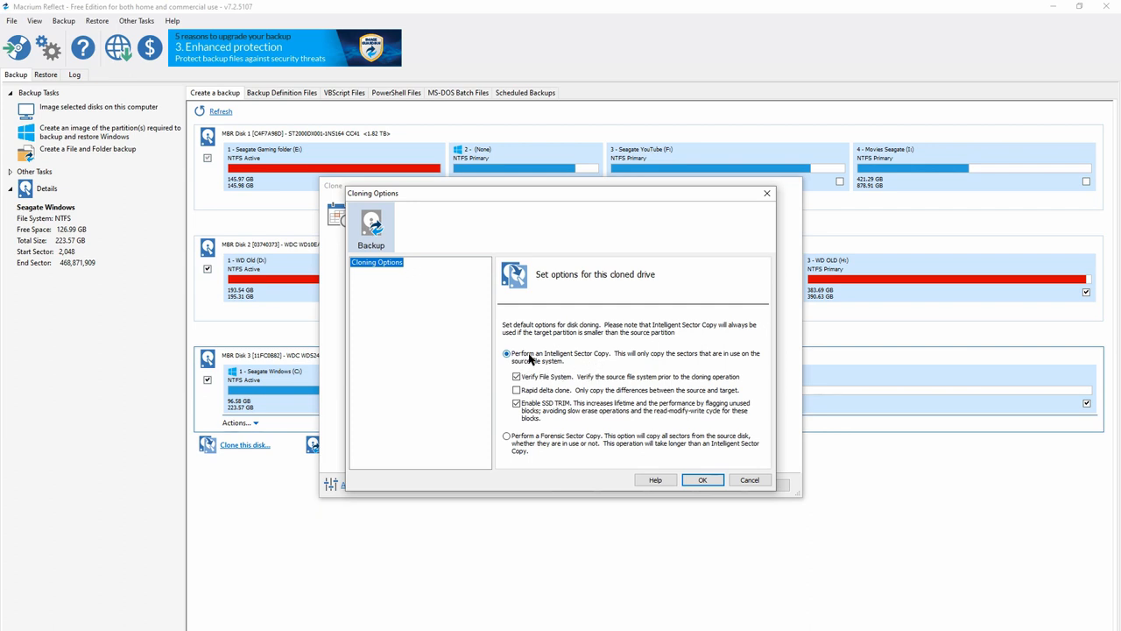
mouse_move(667, 357)
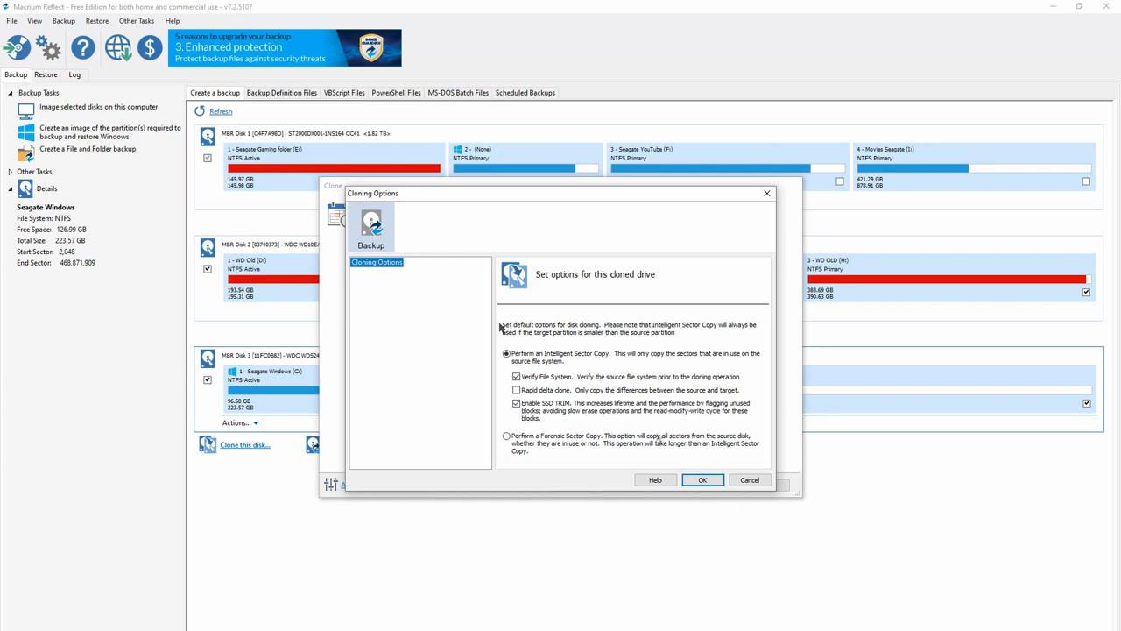
left_click(702, 479)
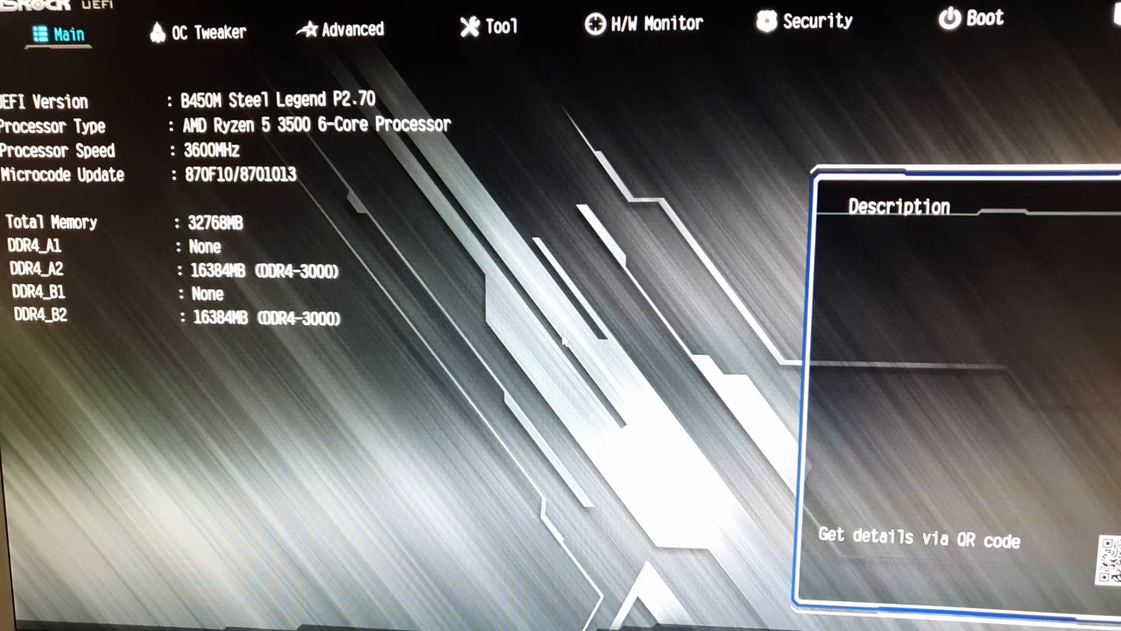
Step: Check hardware monitor readings, then open Boot Option #1's drive choices on the Boot page
left_click(654, 23)
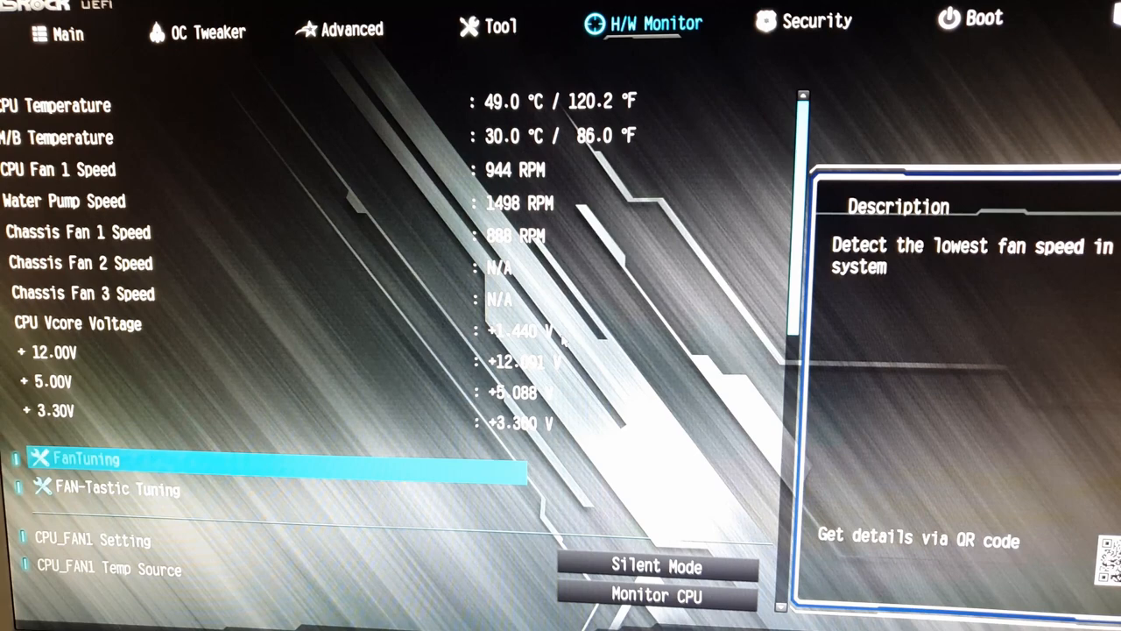
left_click(814, 23)
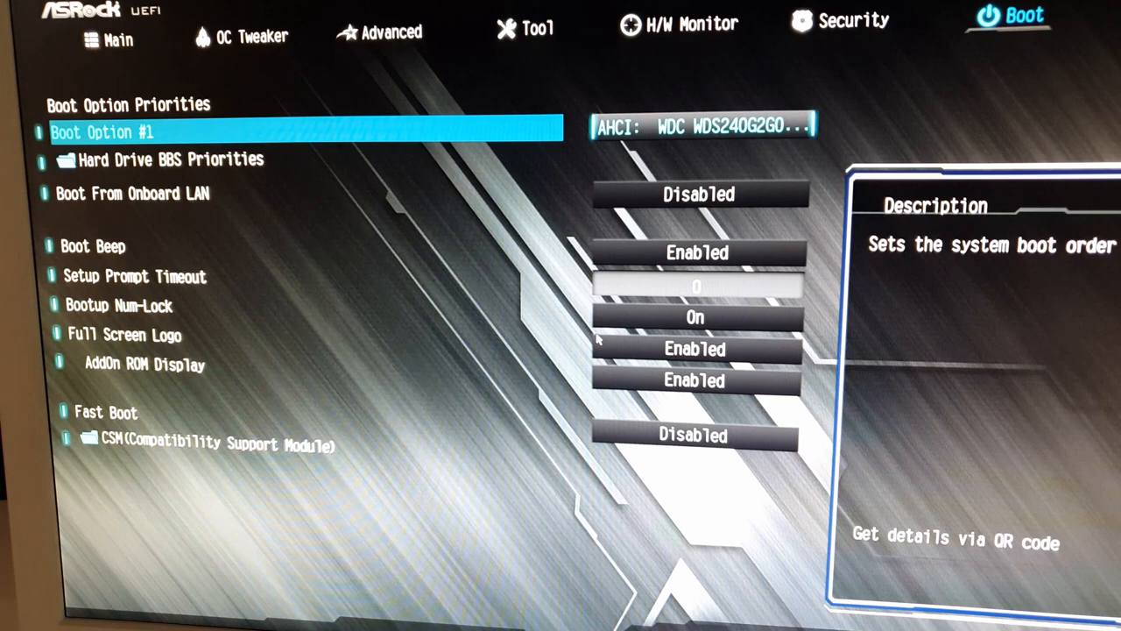
left_click(306, 131)
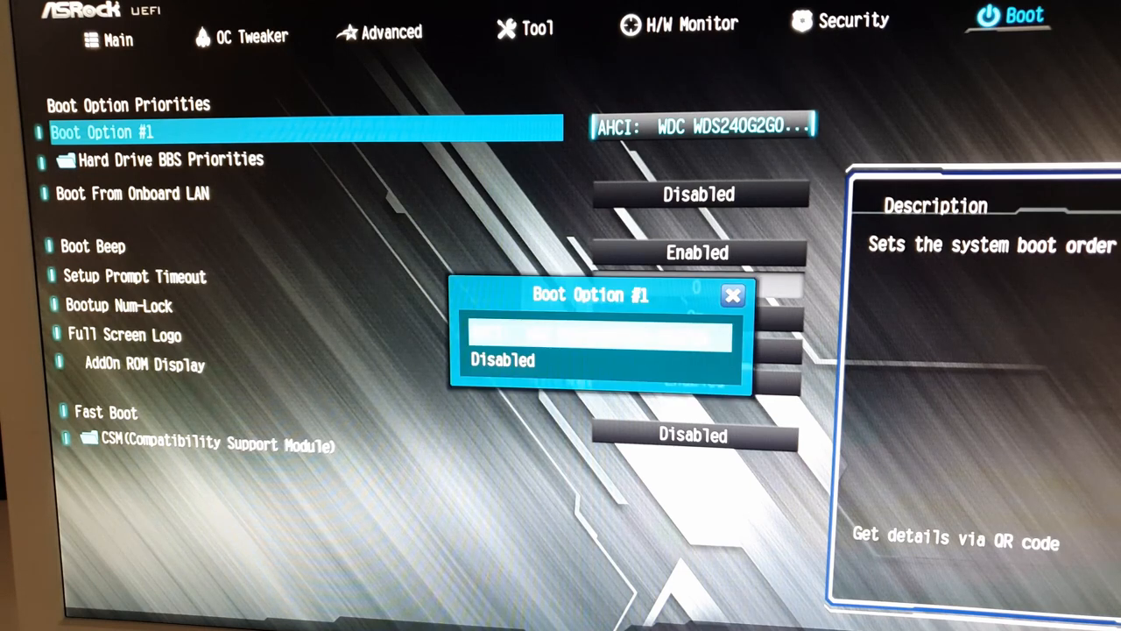